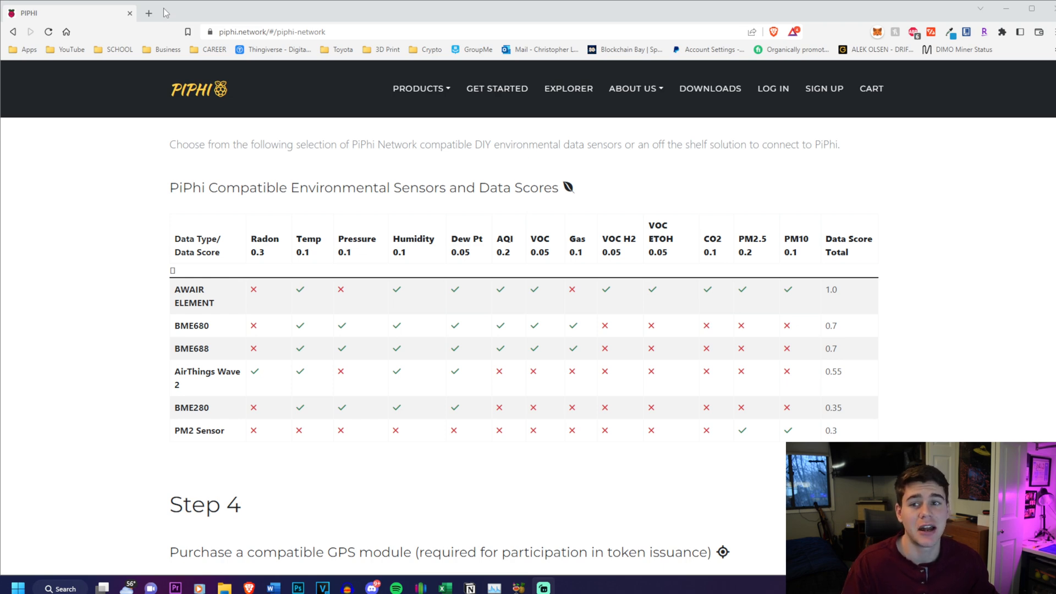
mouse_move(898, 293)
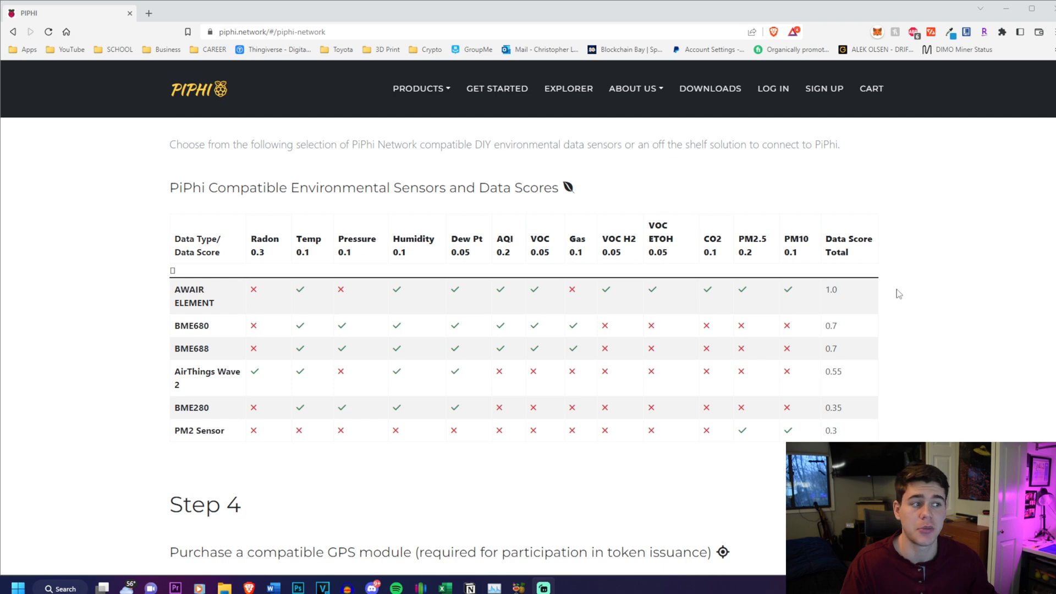
mouse_move(230, 308)
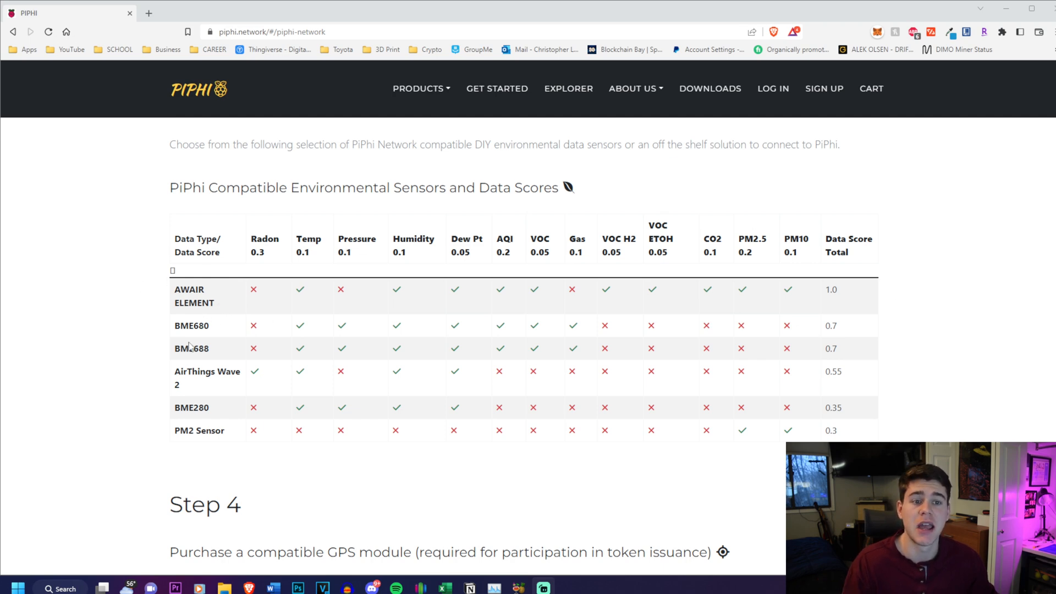
Step: Scroll the hardware list, highlighting the VK-162 GPS module, Raspberry Pi 4 and AWAIR ELEMENT
scroll("down", 3)
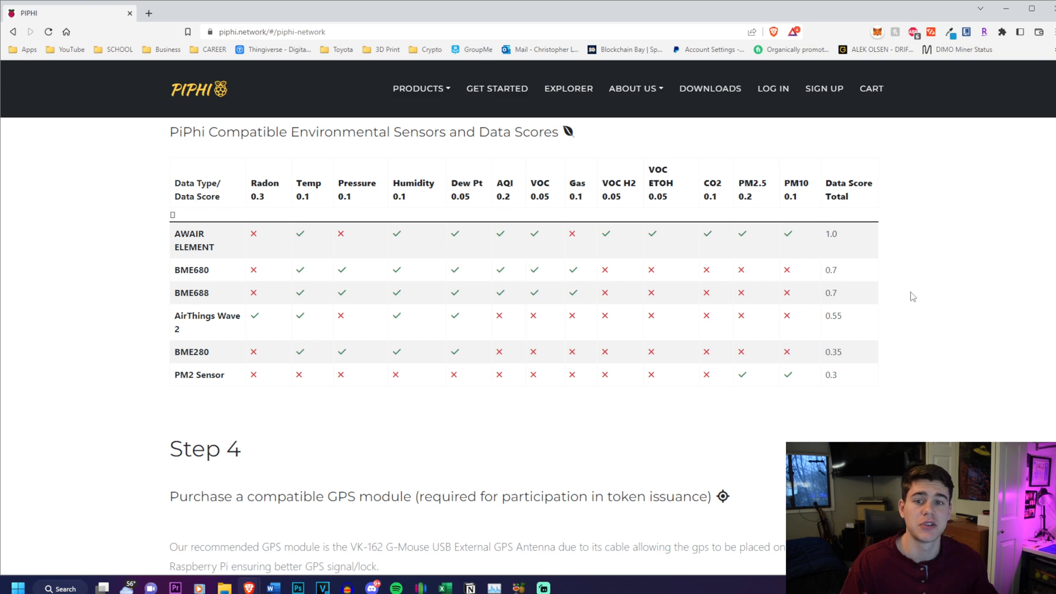
mouse_move(906, 301)
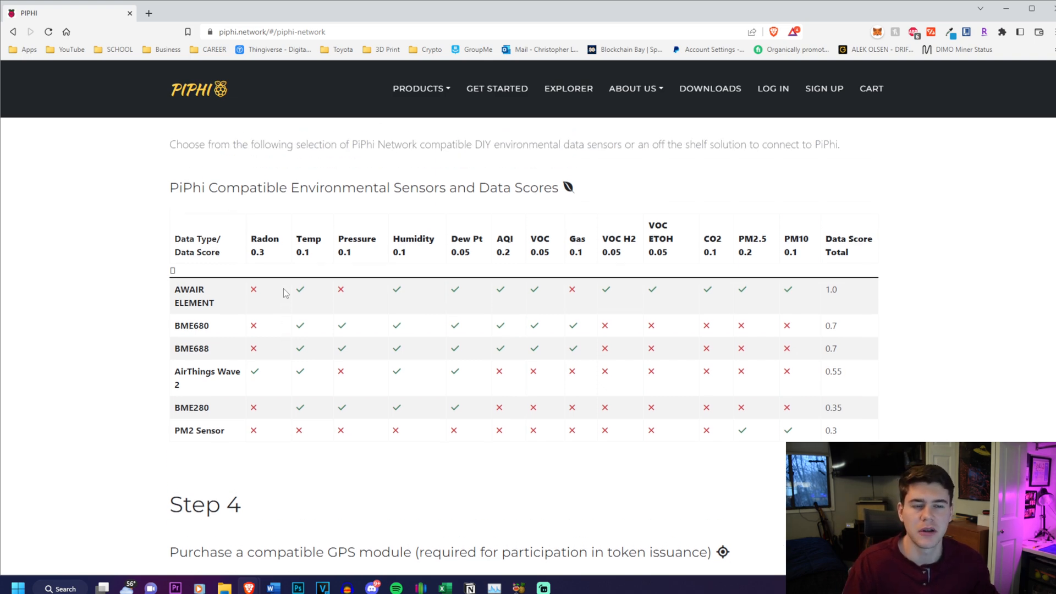
scroll("down", 3)
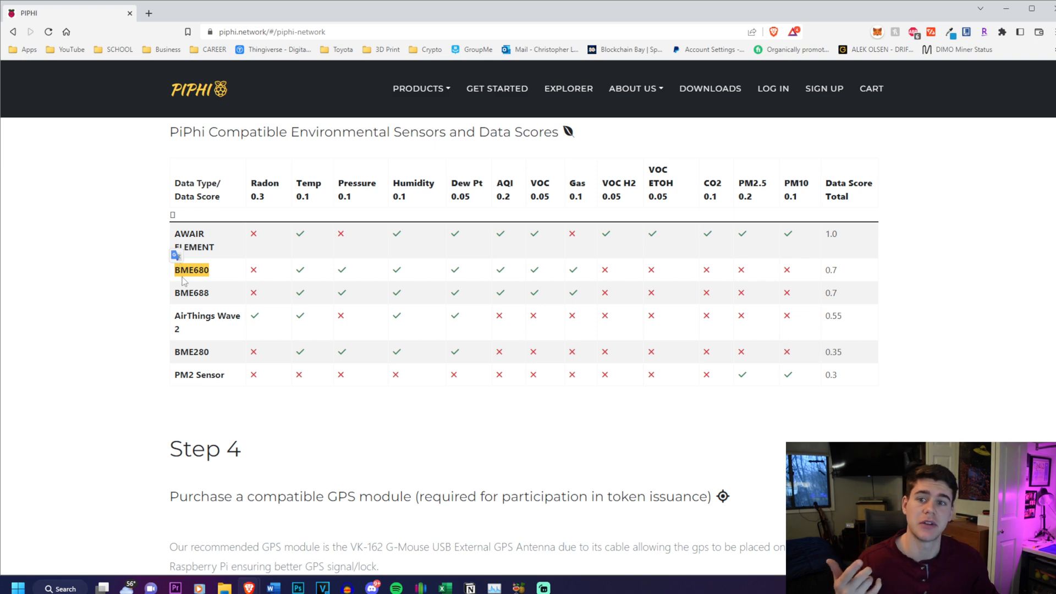
scroll("down", 3)
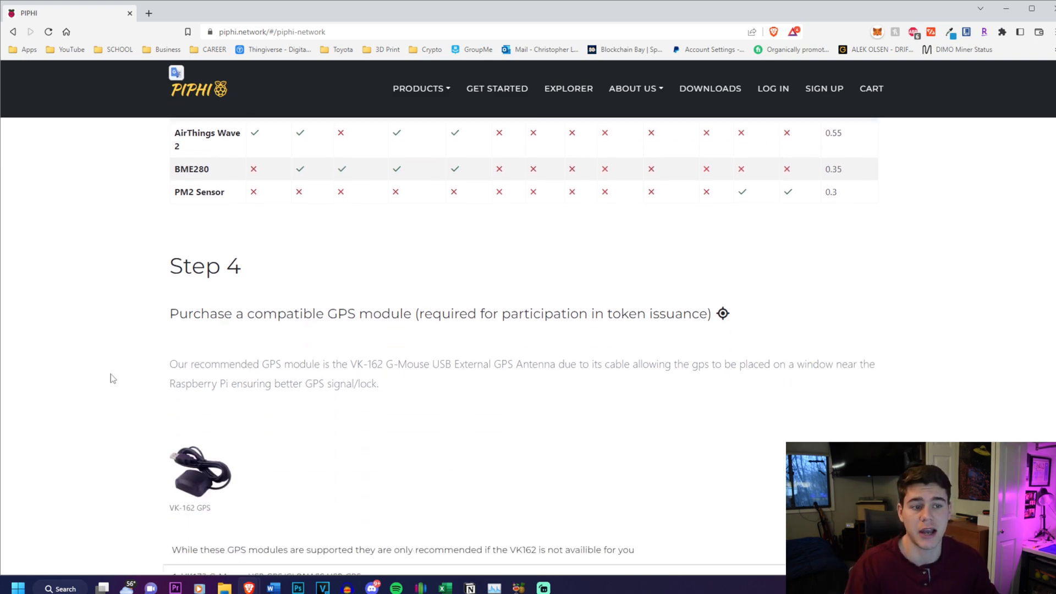
scroll("down", 3)
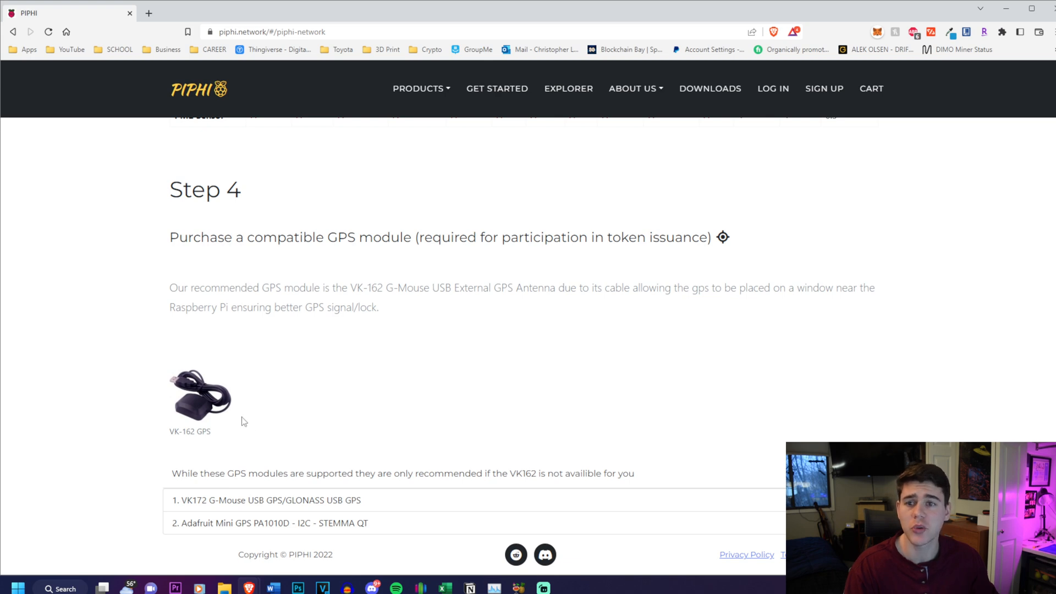
mouse_move(213, 438)
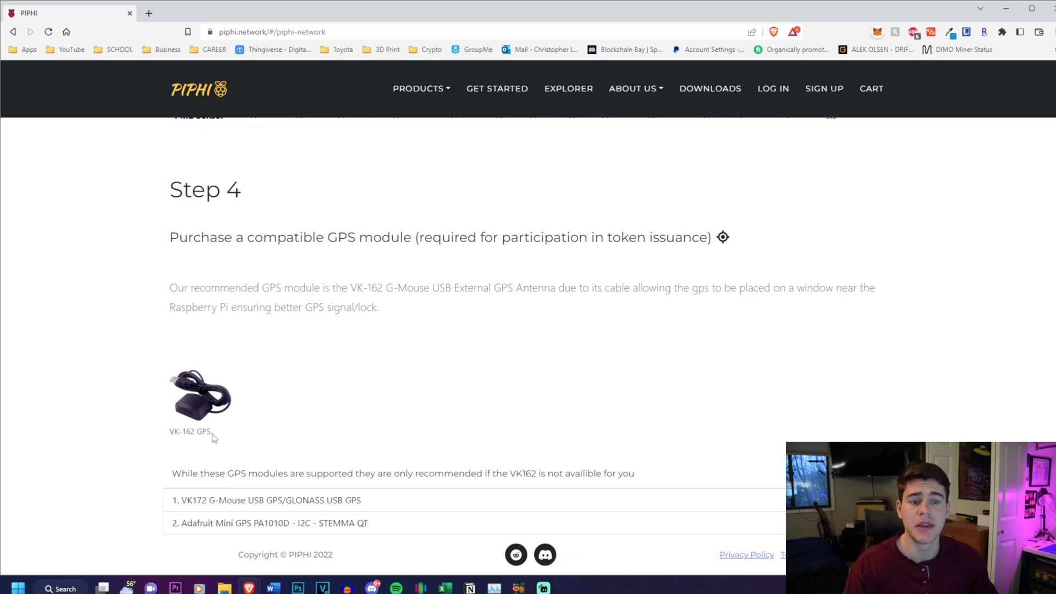
double_click(190, 432)
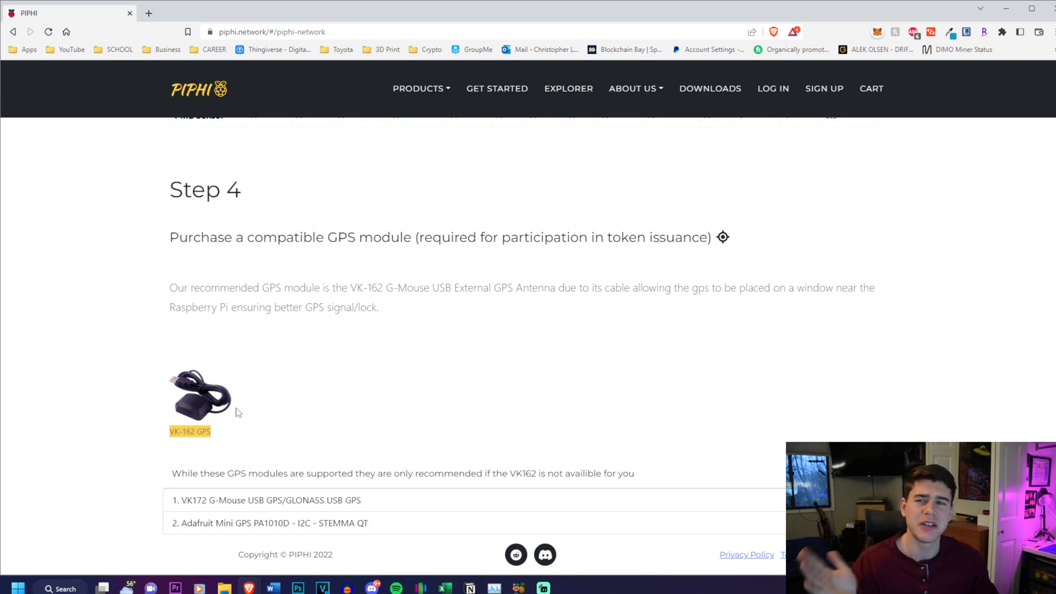
mouse_move(305, 359)
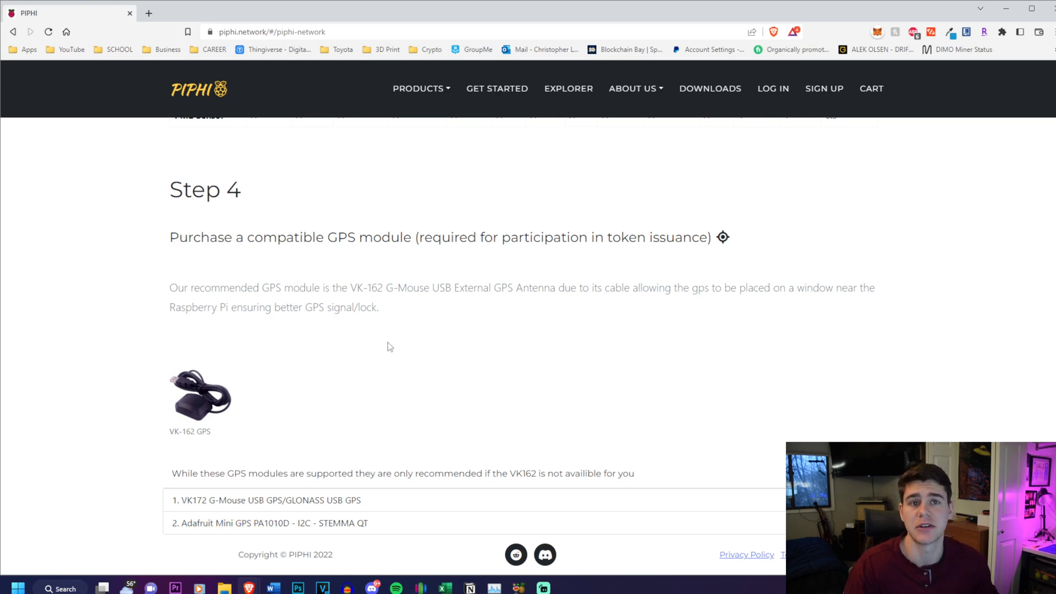
mouse_move(358, 365)
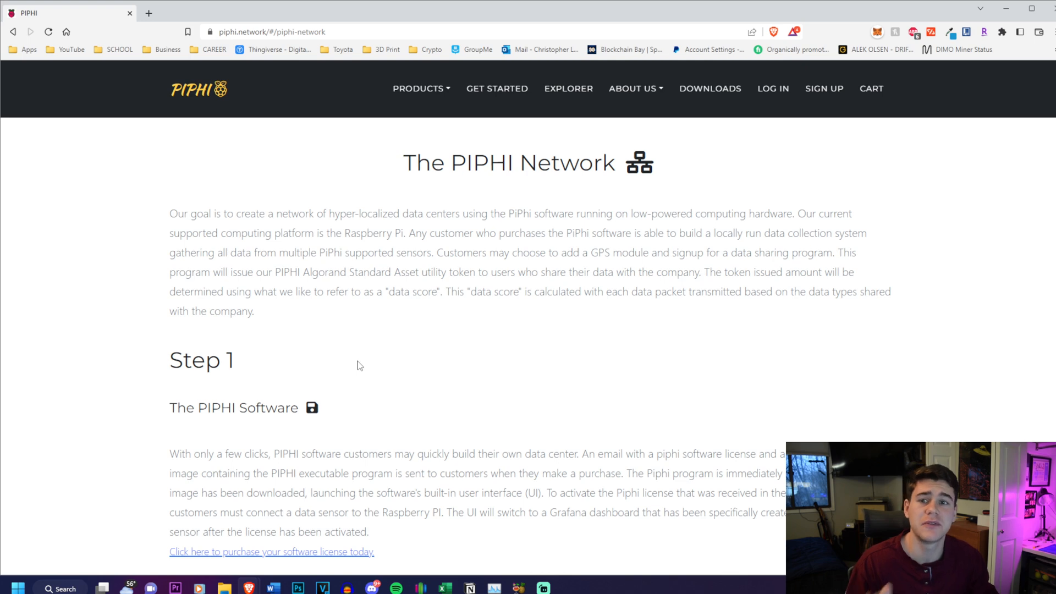
scroll("down", 3)
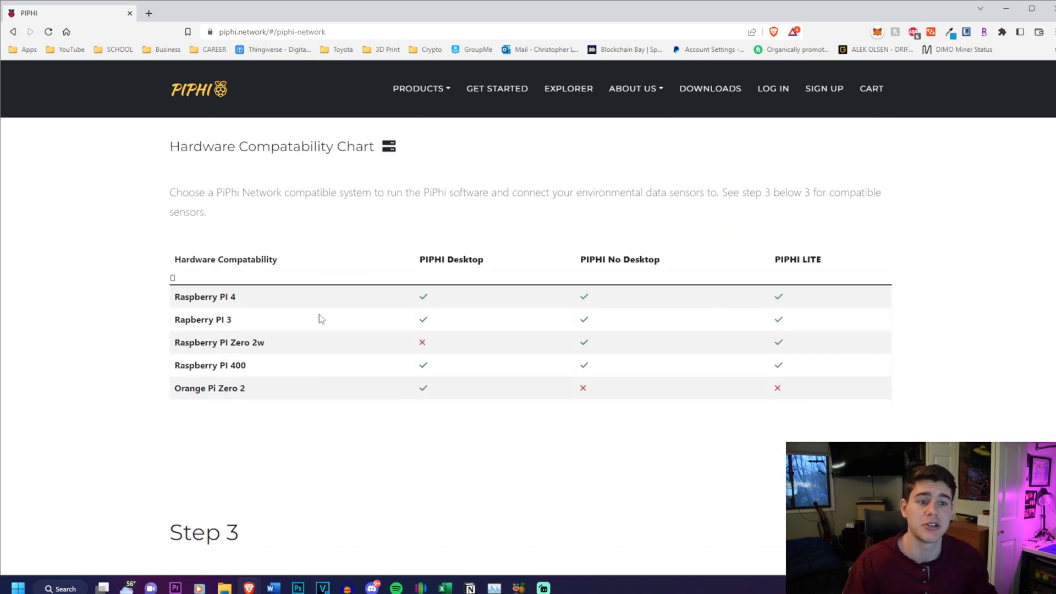
double_click(205, 297)
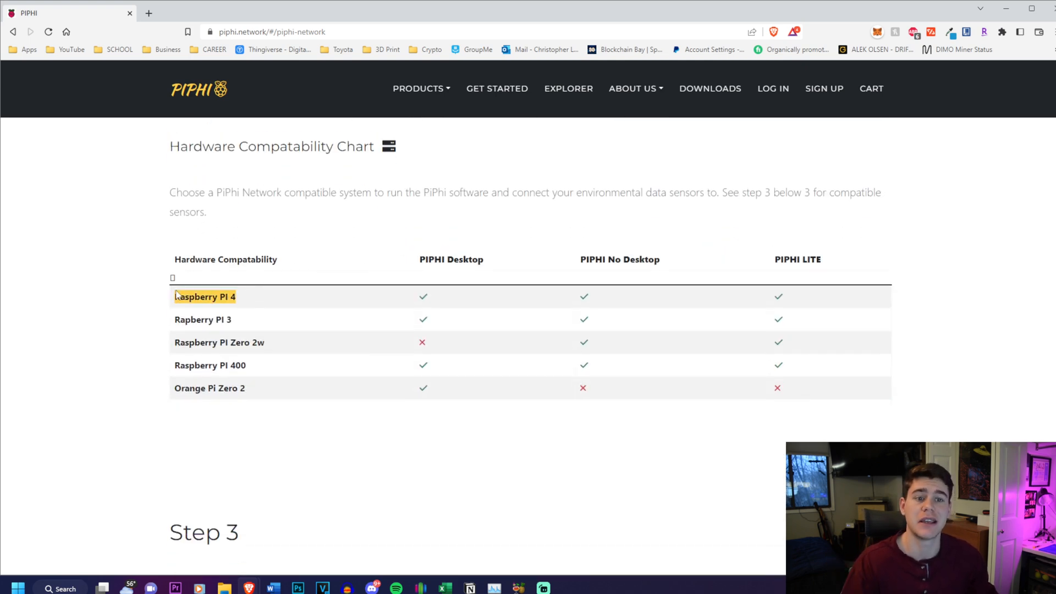
scroll("down", 3)
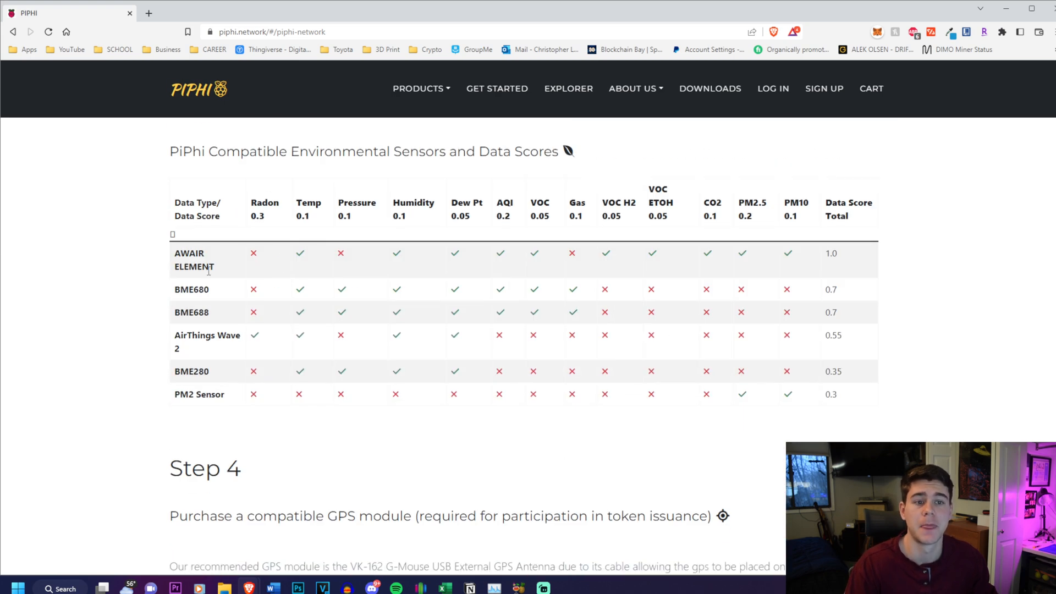
double_click(191, 288)
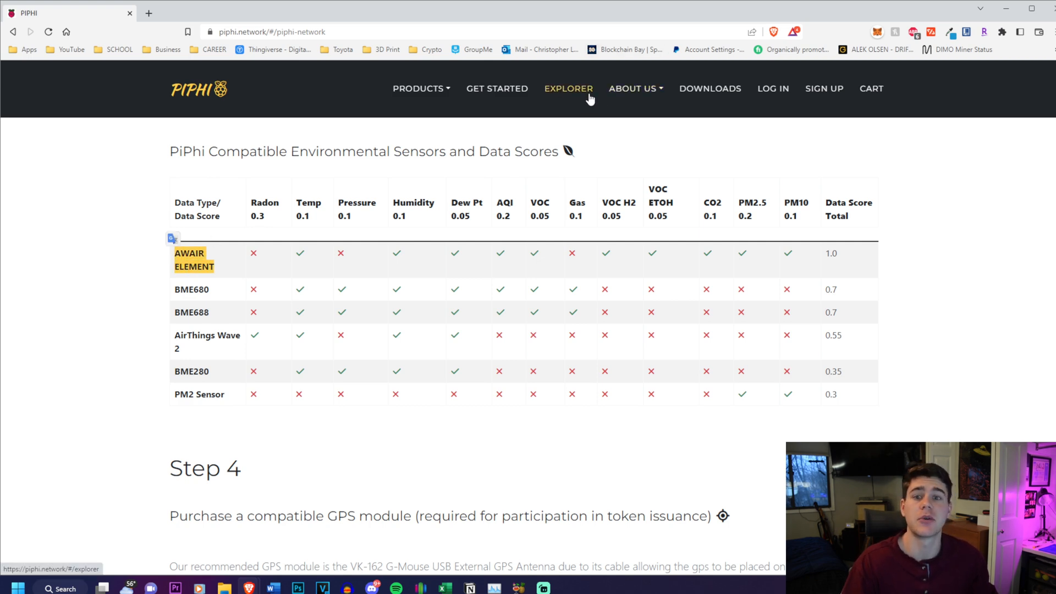
Step: Open the explorer map and pan across Europe and Asia to the northeastern United States
left_click(568, 88)
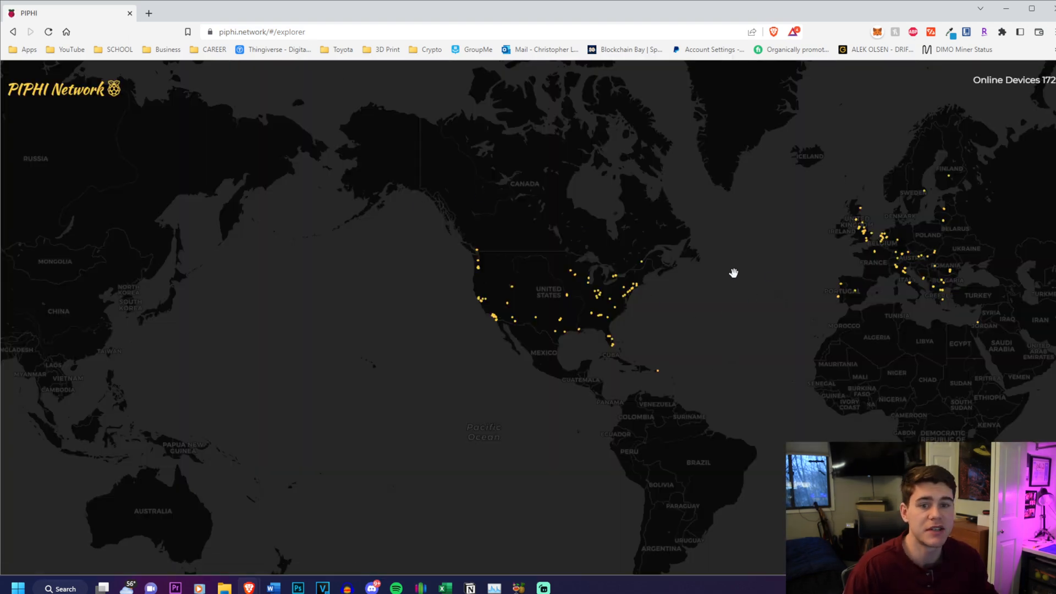
mouse_move(1048, 99)
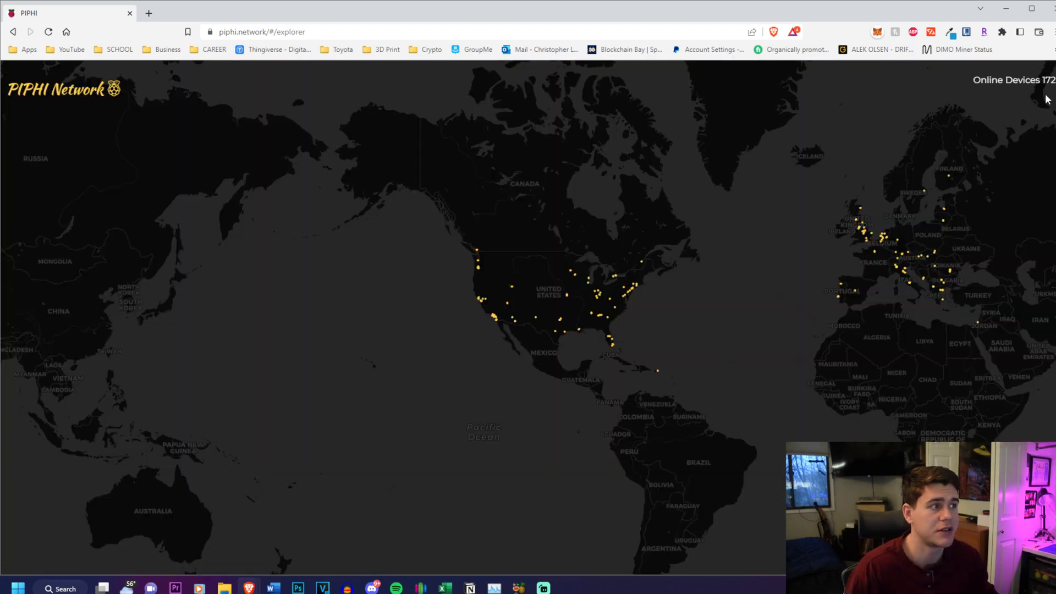
mouse_move(682, 304)
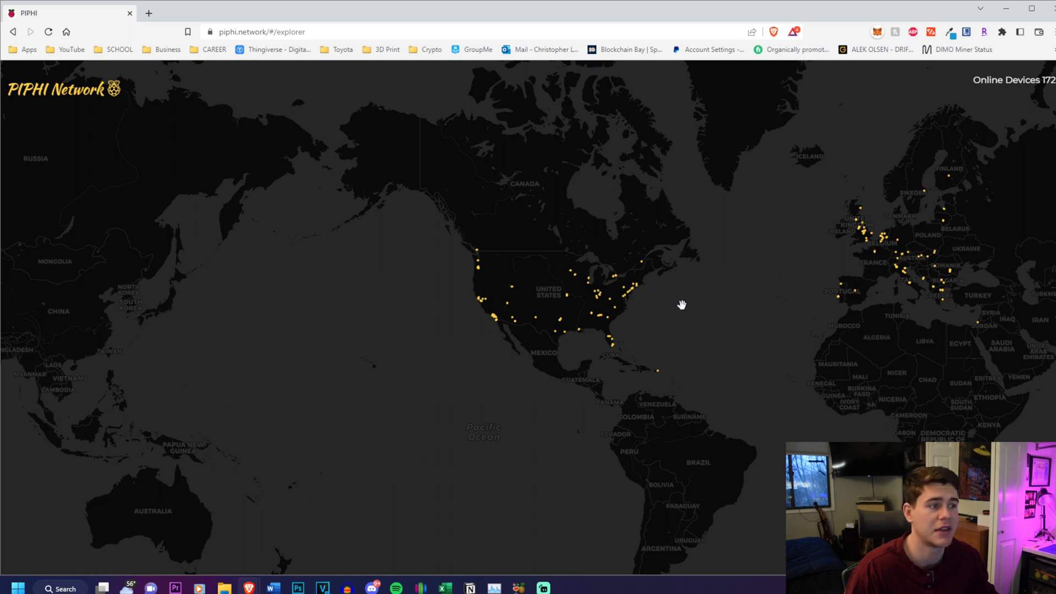
left_click_drag(681, 304, 437, 186)
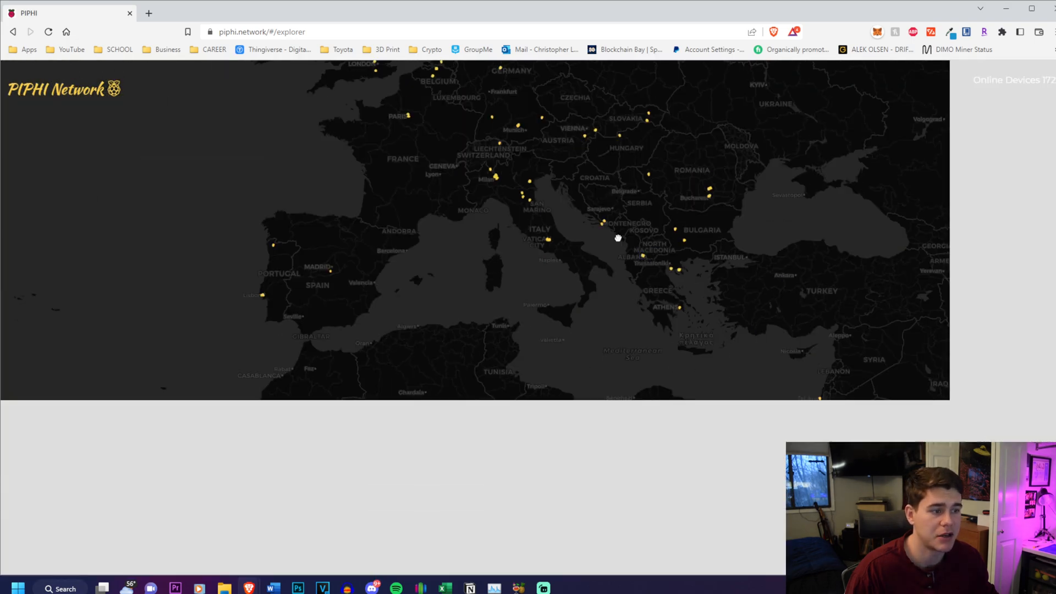
left_click_drag(617, 238, 688, 264)
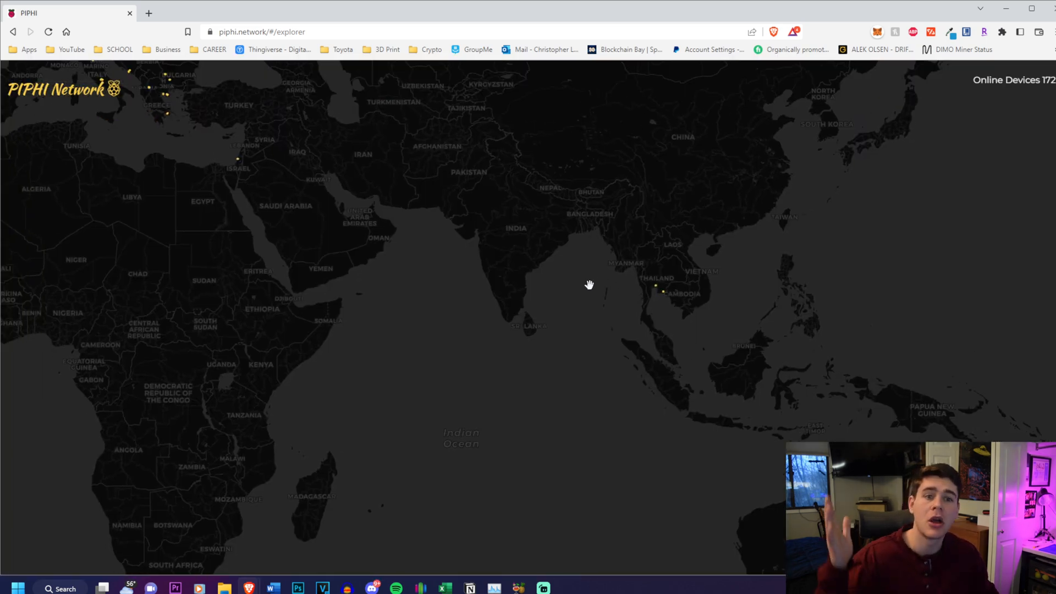
left_click_drag(589, 284, 290, 363)
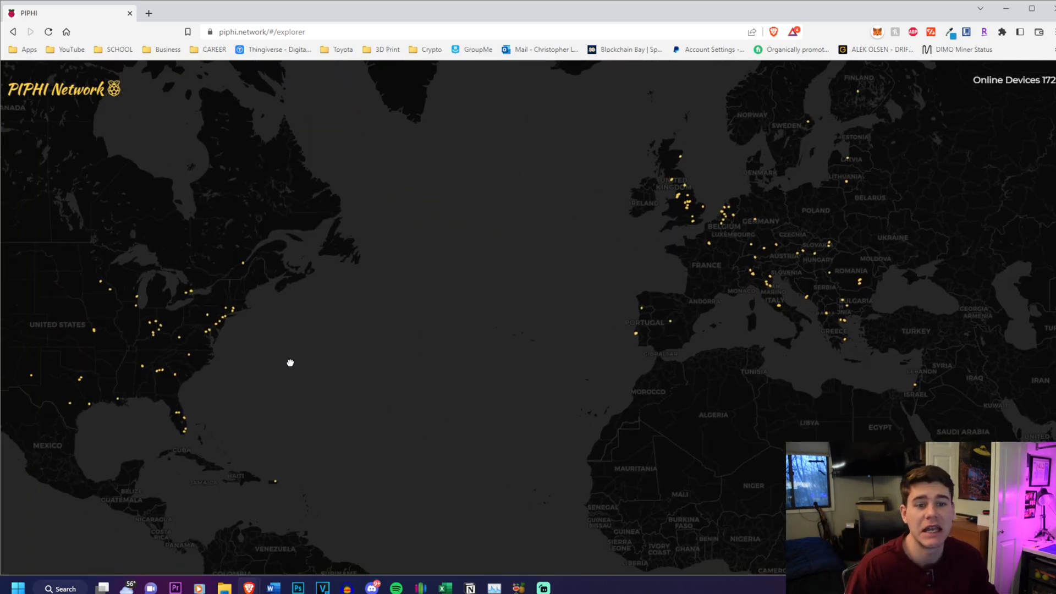
left_click_drag(290, 363, 531, 310)
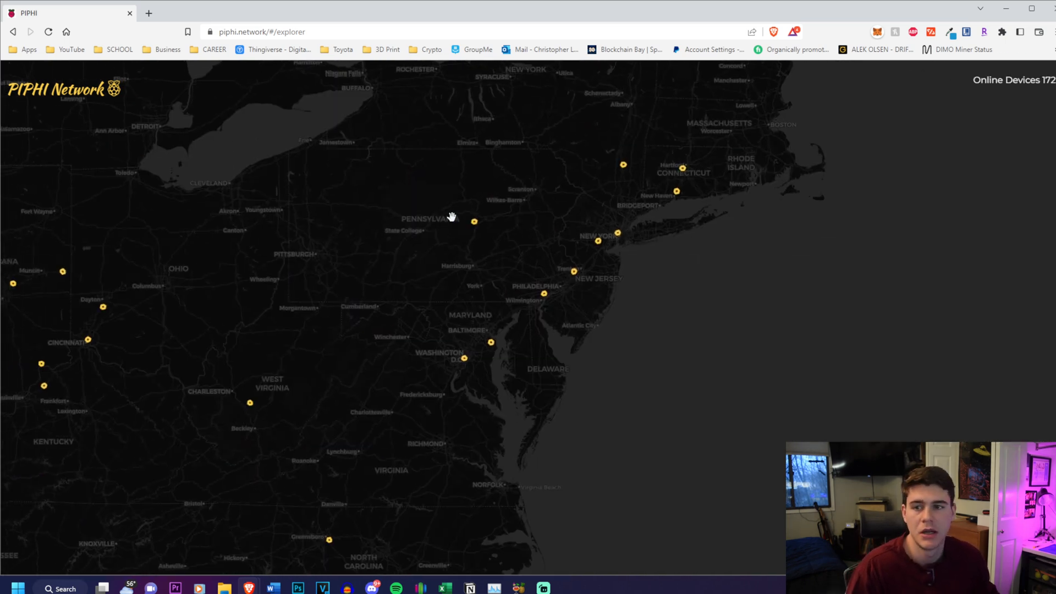
mouse_move(243, 422)
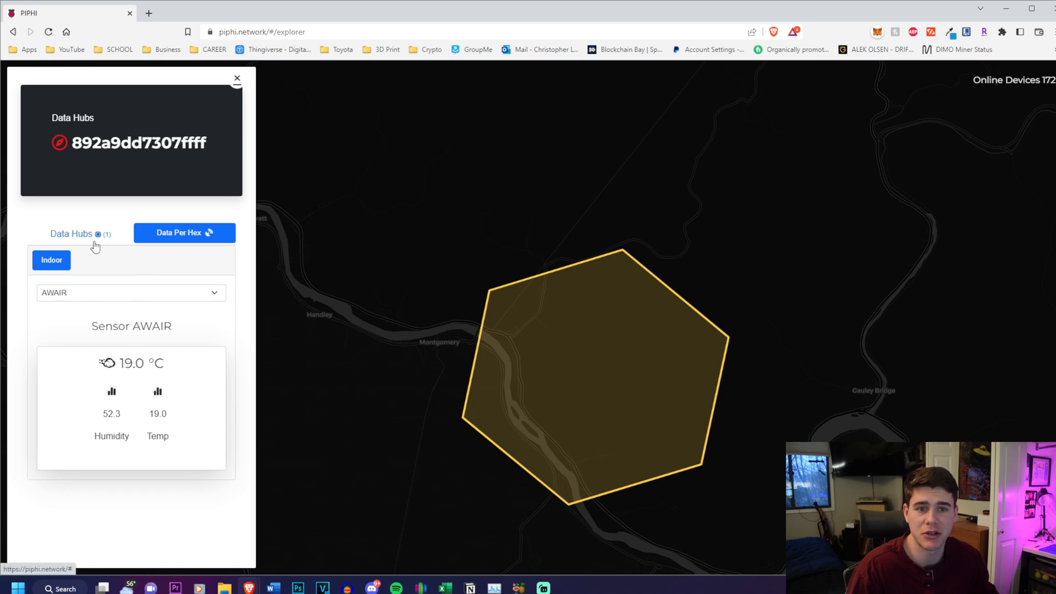
Step: List this hex's data hubs and open the Coral Painful Angelfish Austria hub, dismissing the coming-soon notice
left_click(71, 233)
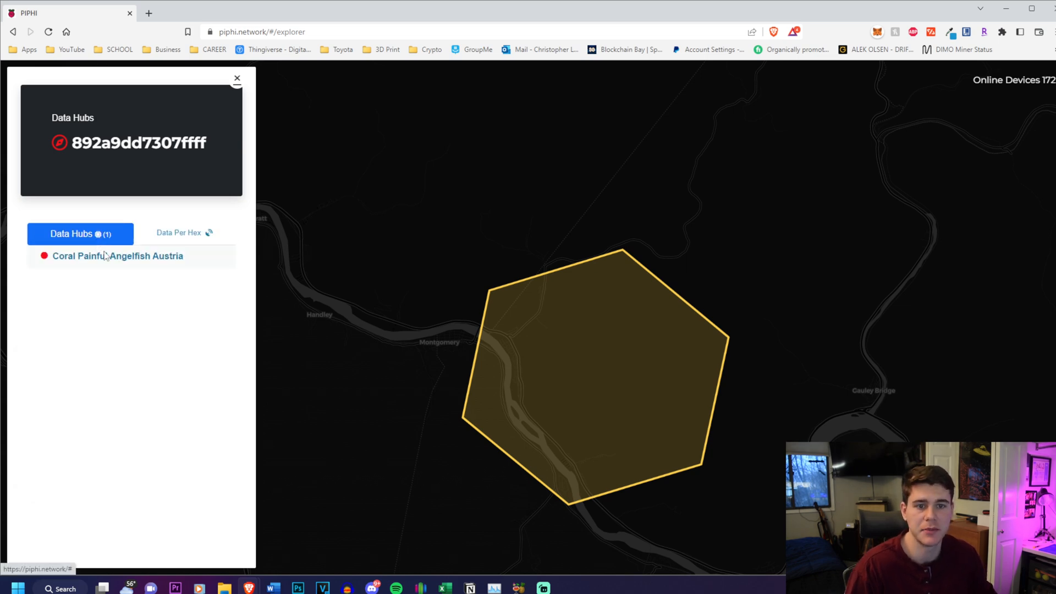
left_click(118, 255)
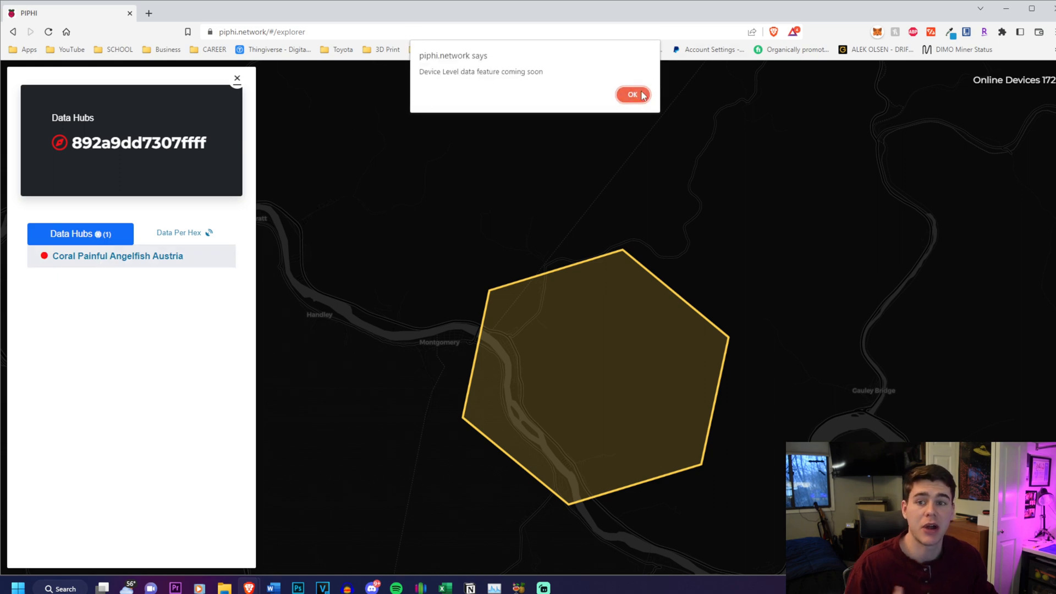
left_click(631, 94)
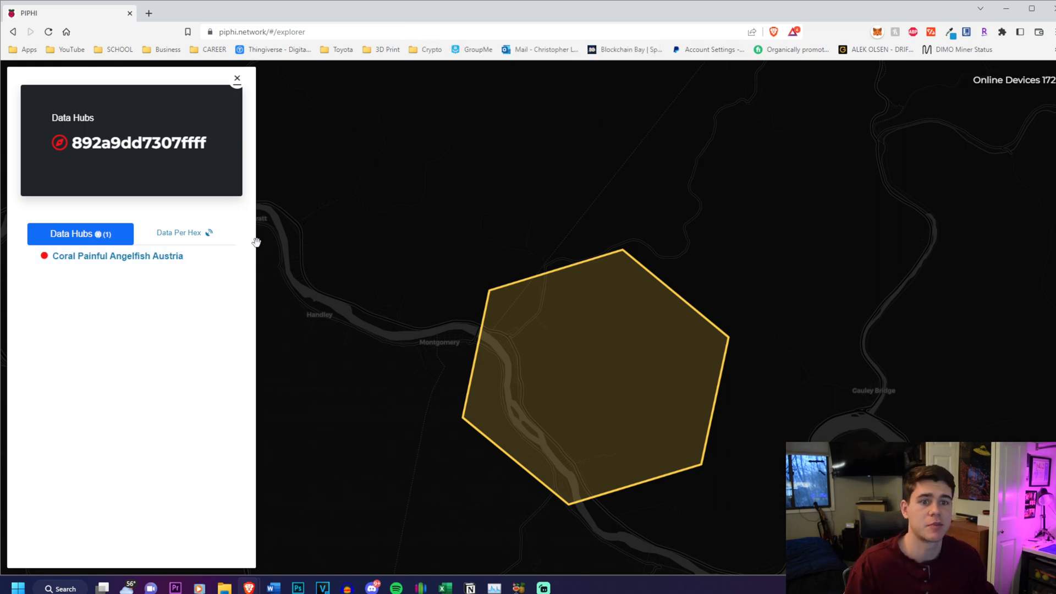
scroll("down", 3)
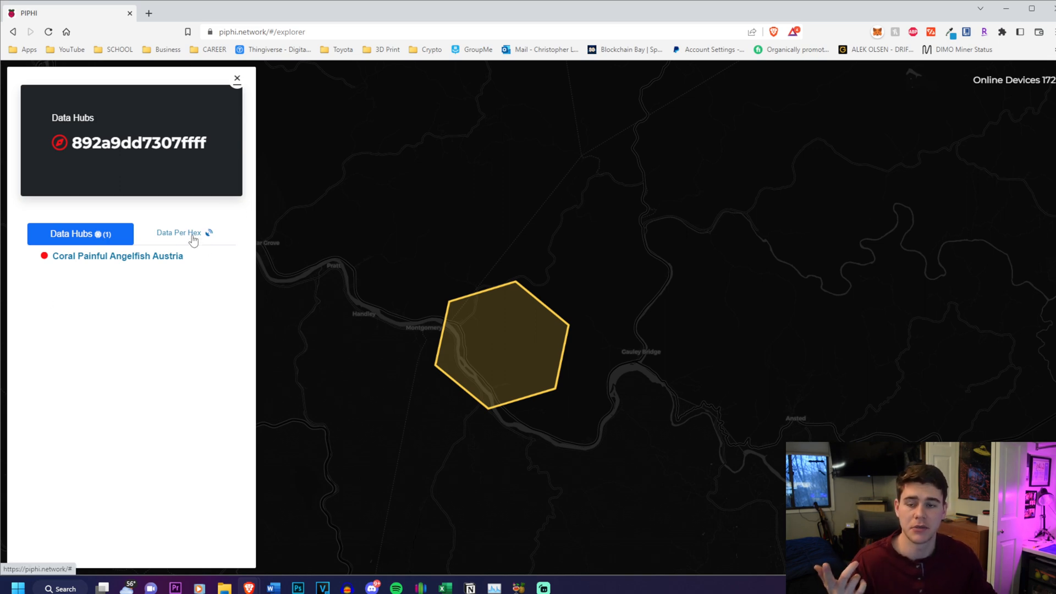
Step: Show the hex's BME680 sensor readings, then switch back to AWAIR
left_click(184, 232)
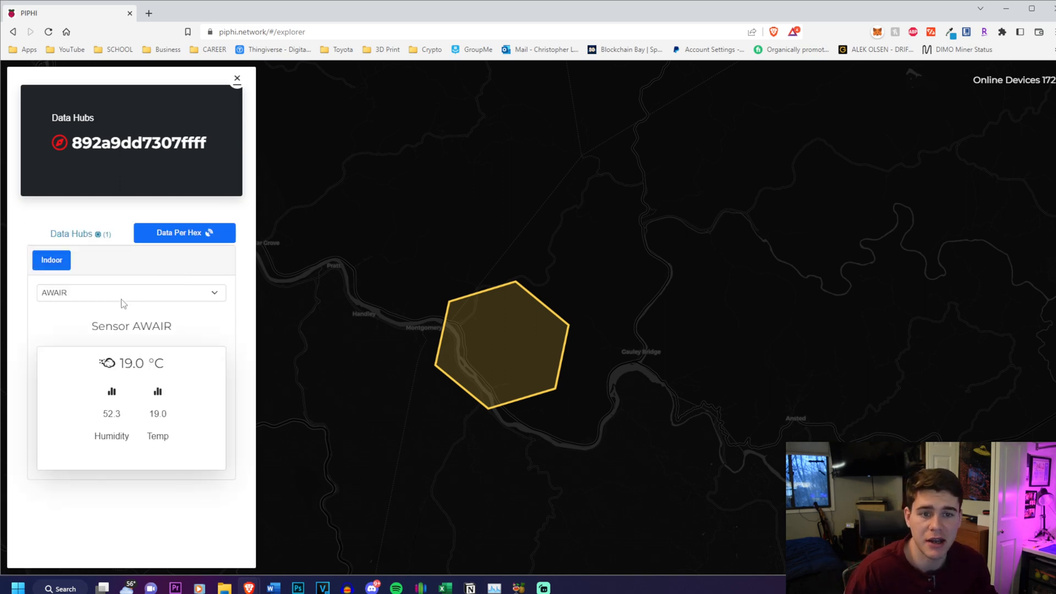
left_click(131, 292)
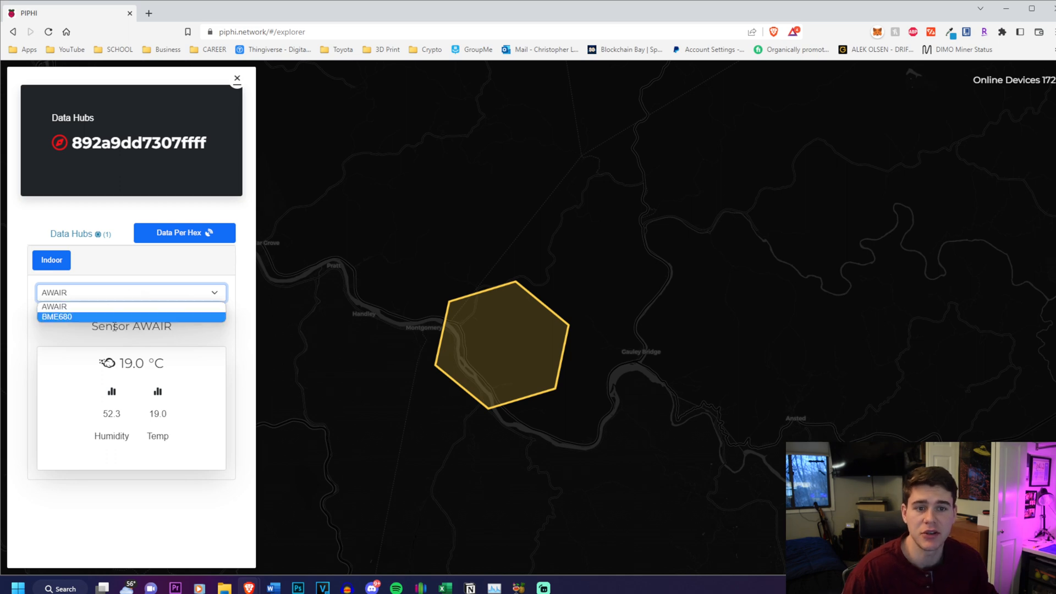
mouse_move(54, 307)
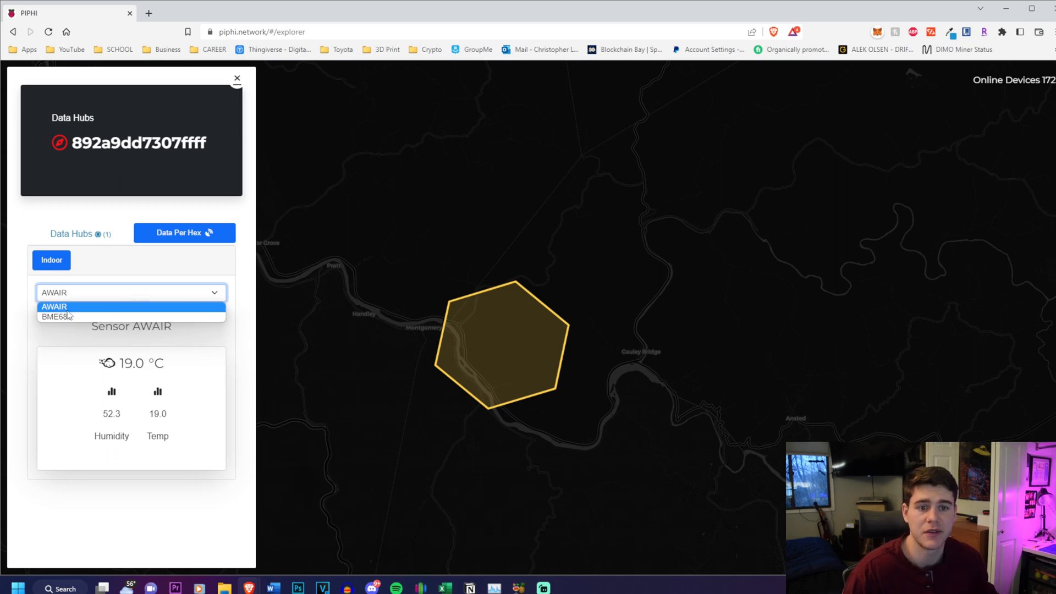
left_click(57, 317)
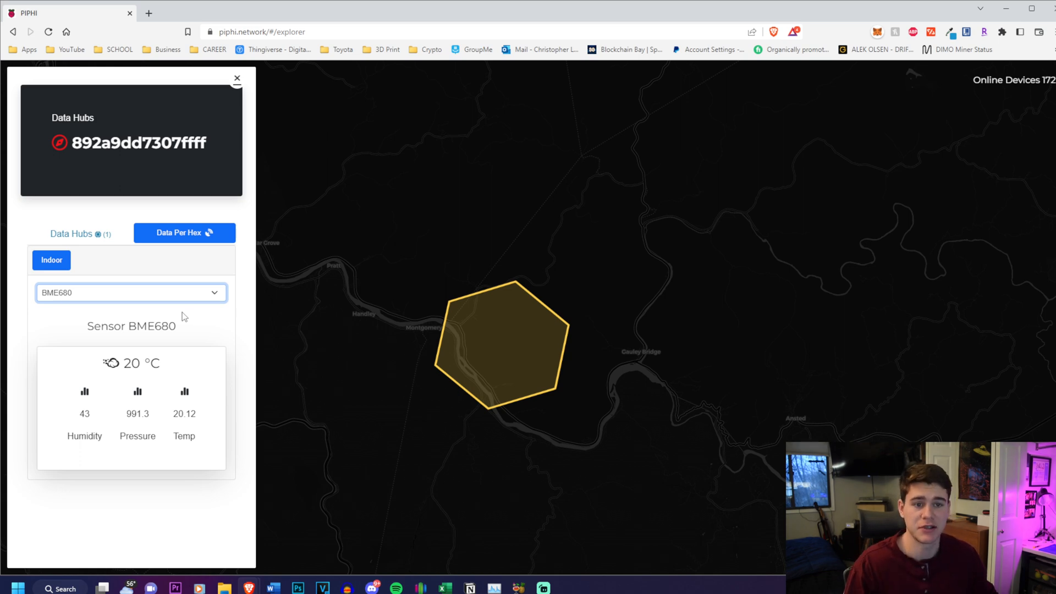
mouse_move(120, 372)
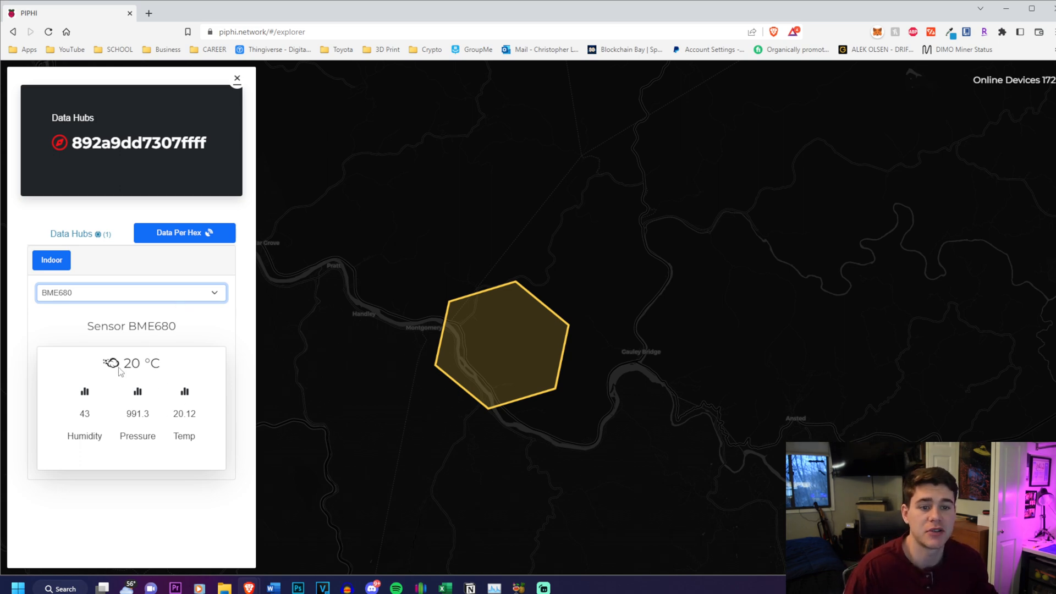
left_click(131, 292)
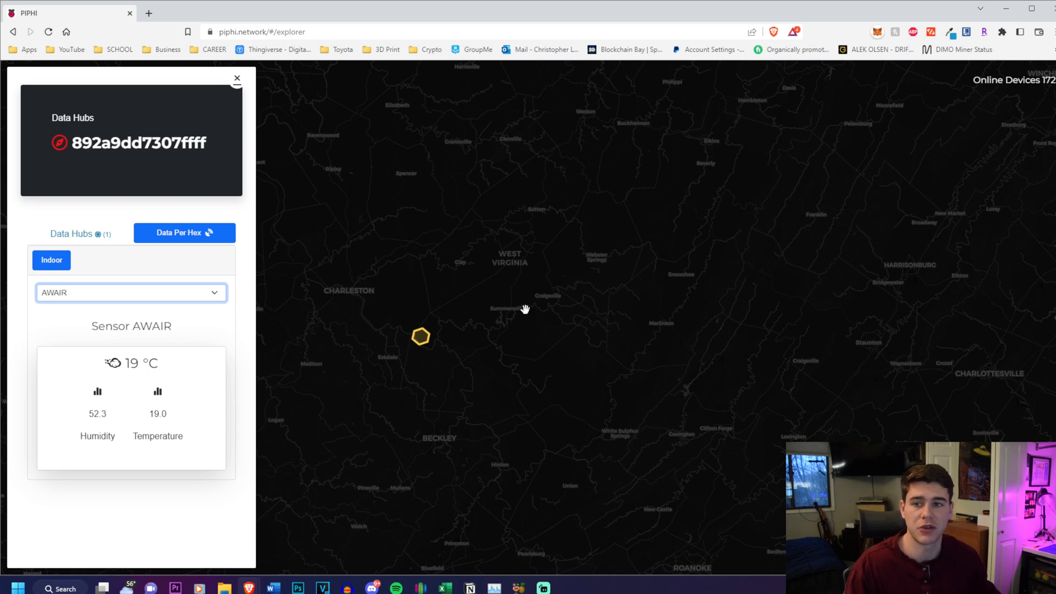
Step: Reopen the hex's sensor list and pan the map north toward the northeastern states
scroll("down", 3)
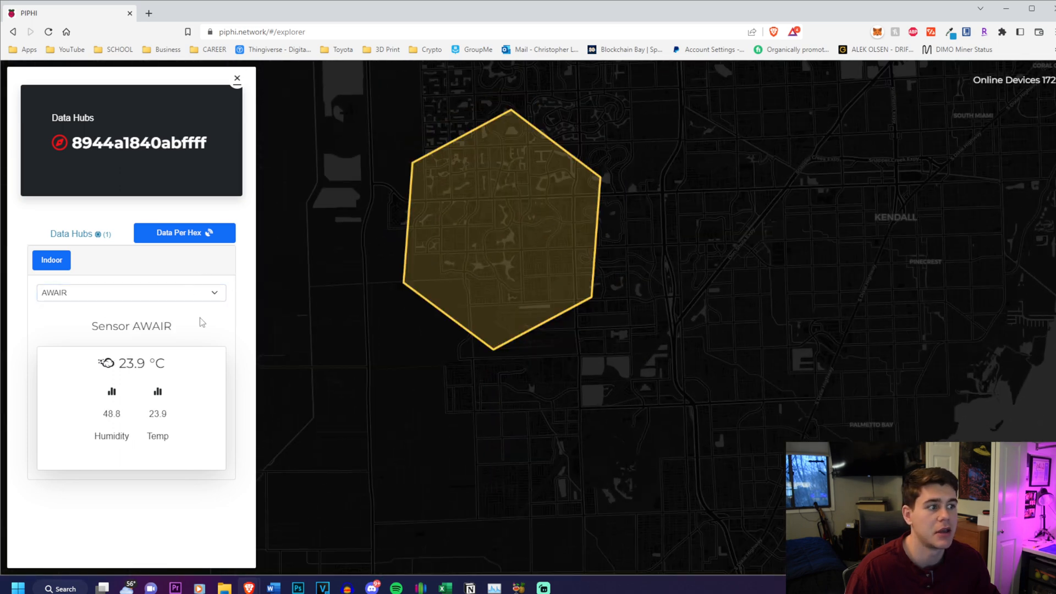
left_click(131, 292)
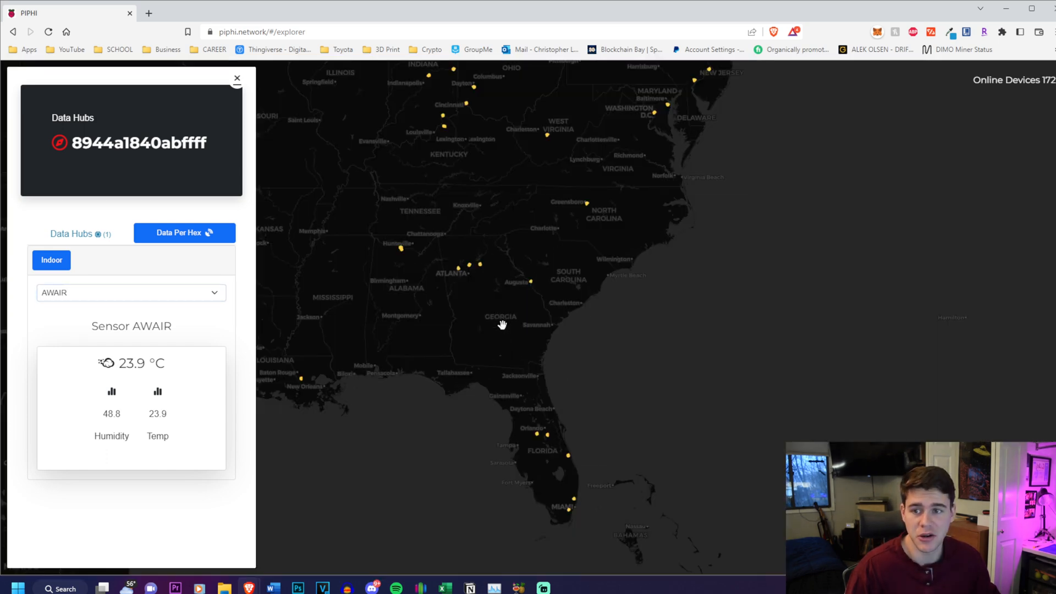
left_click_drag(502, 326, 417, 290)
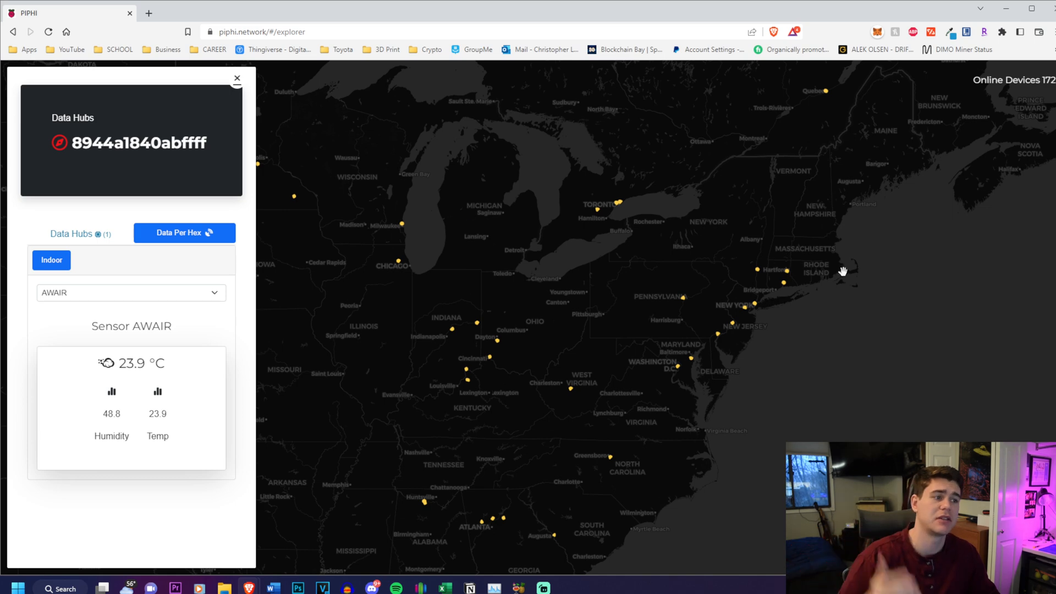
mouse_move(148, 13)
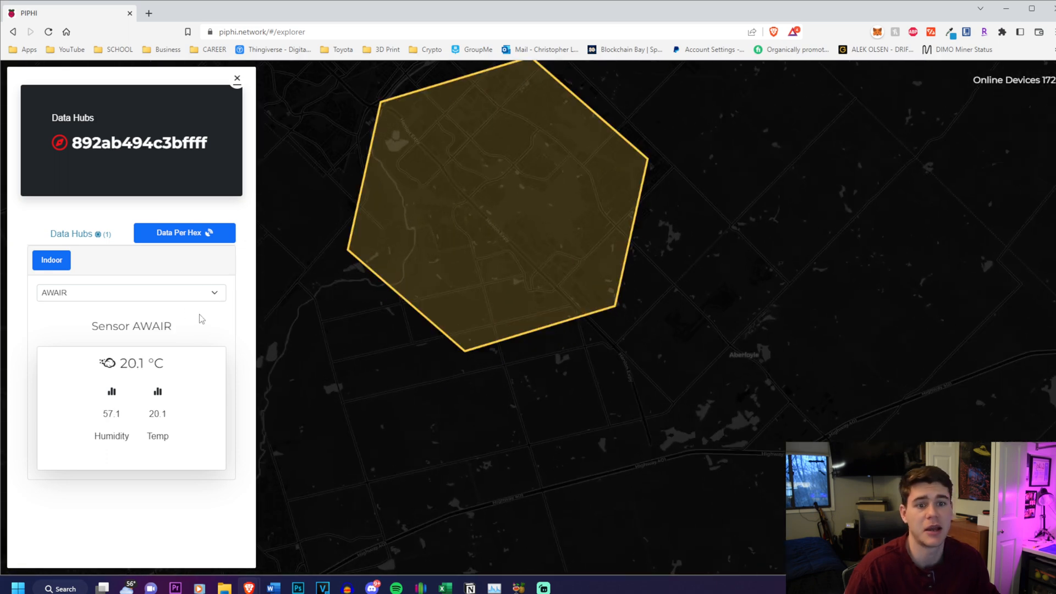
mouse_move(445, 318)
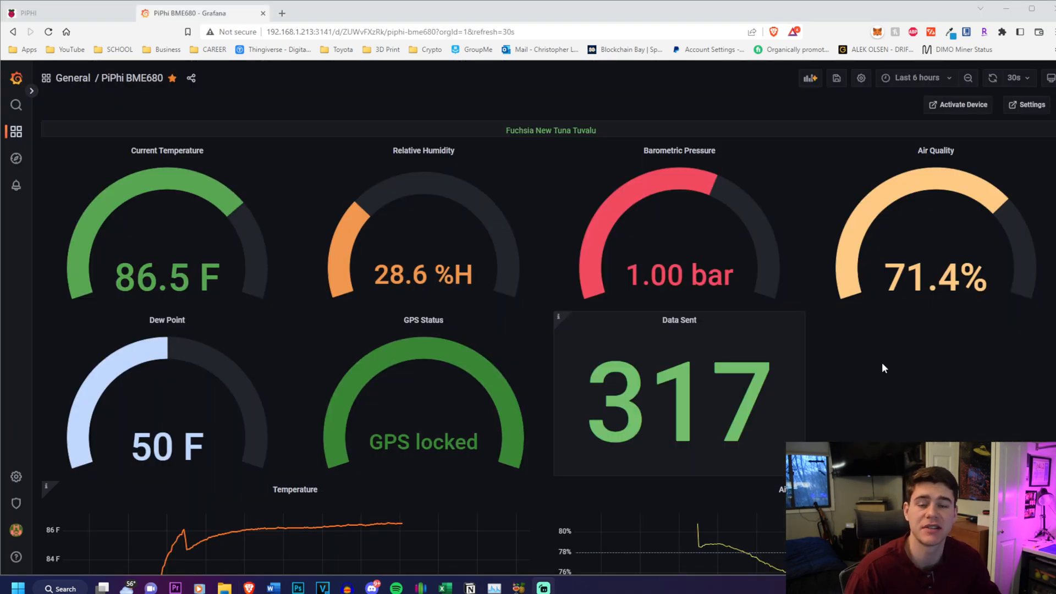
Step: Scroll through the BME680 dashboard's gauges and history graphs, then move to the other sensor's dashboard
scroll("down", 3)
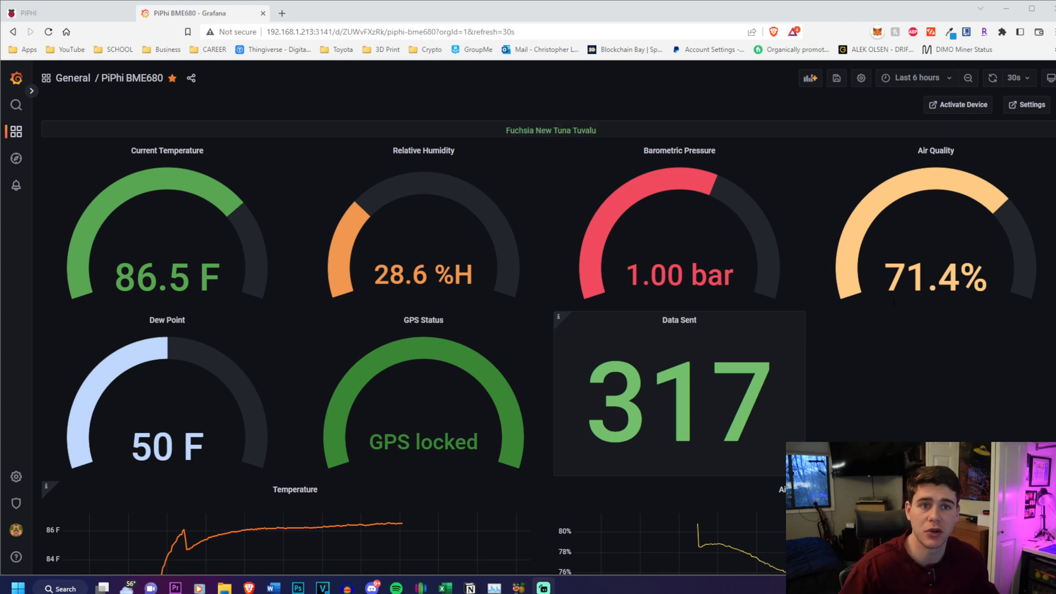
mouse_move(850, 342)
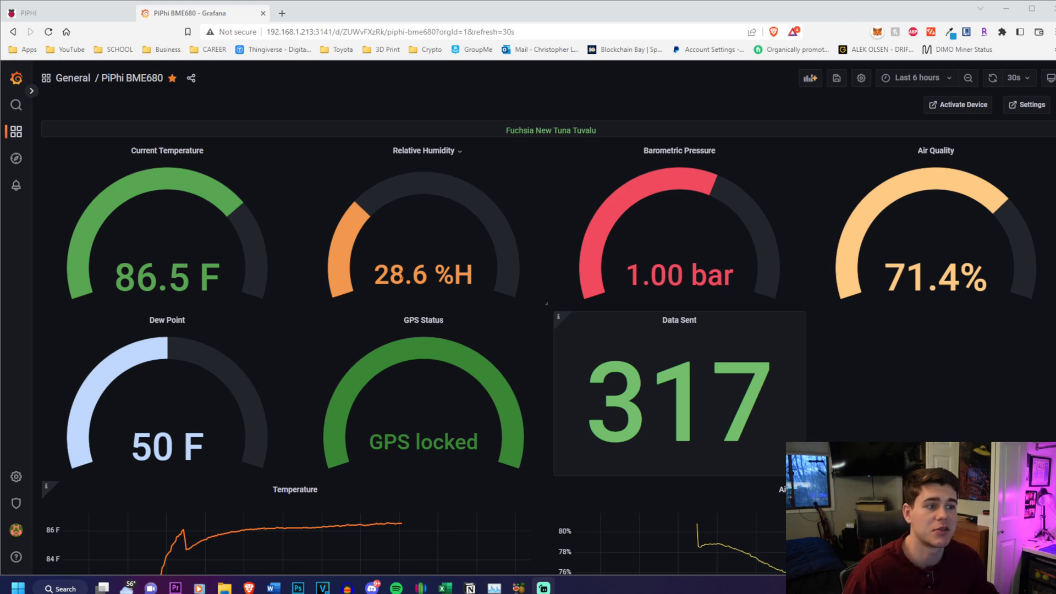
mouse_move(714, 234)
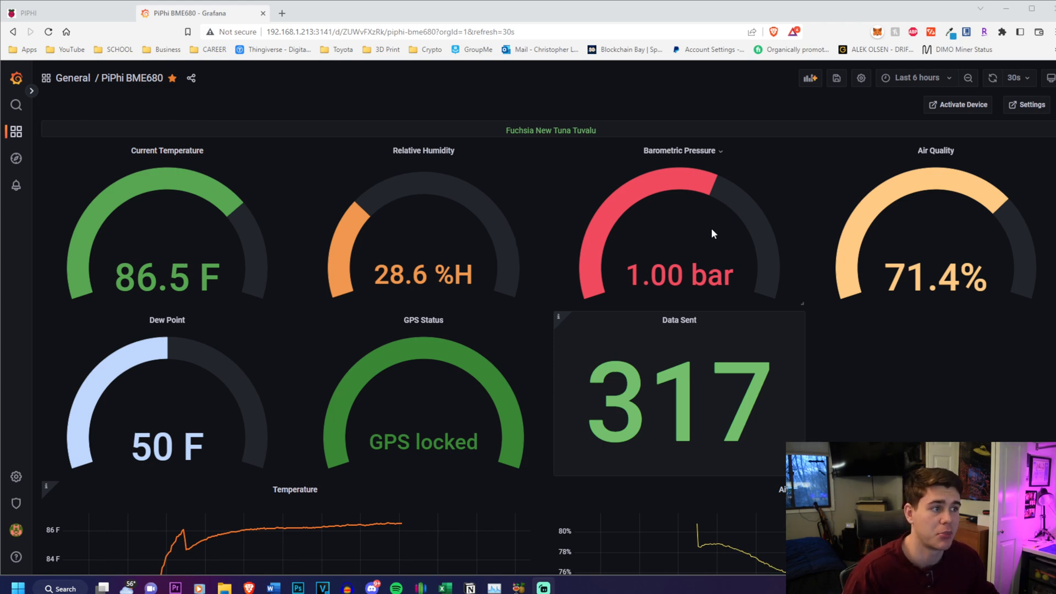
mouse_move(387, 366)
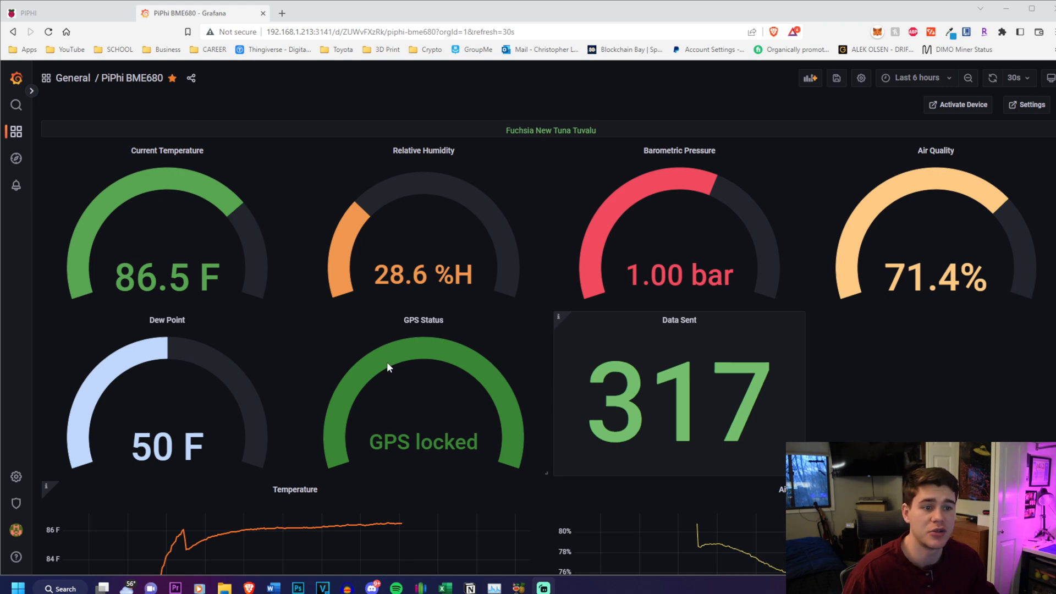
scroll("down", 3)
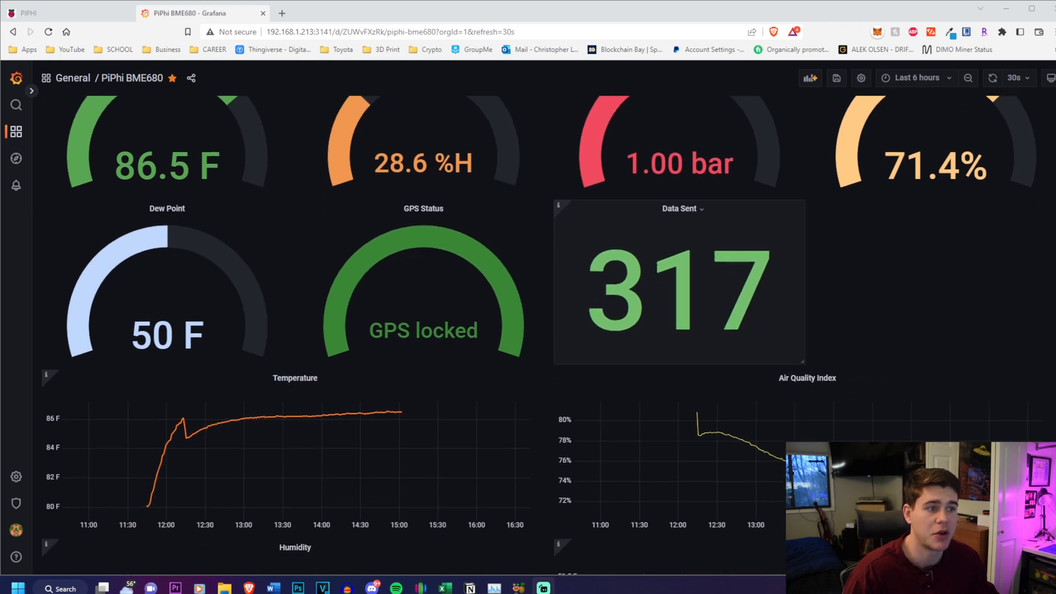
scroll("down", 3)
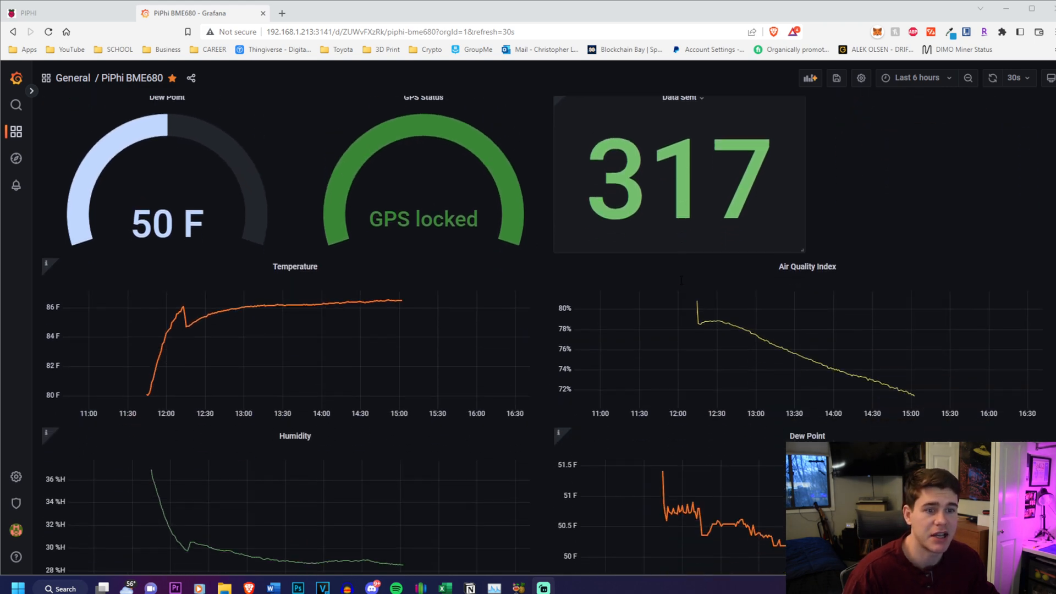
scroll("down", 3)
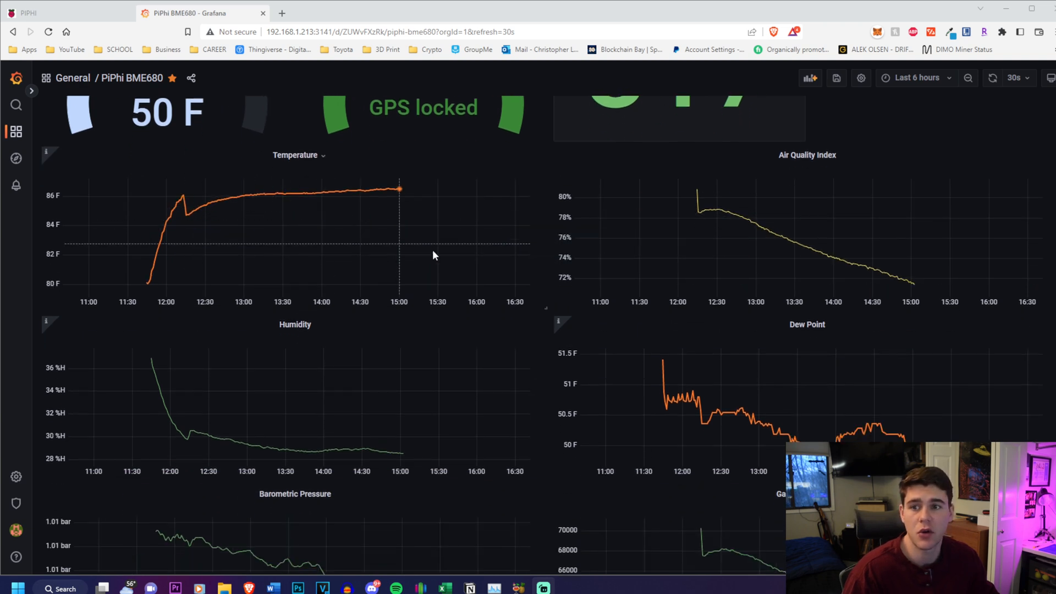
scroll("down", 3)
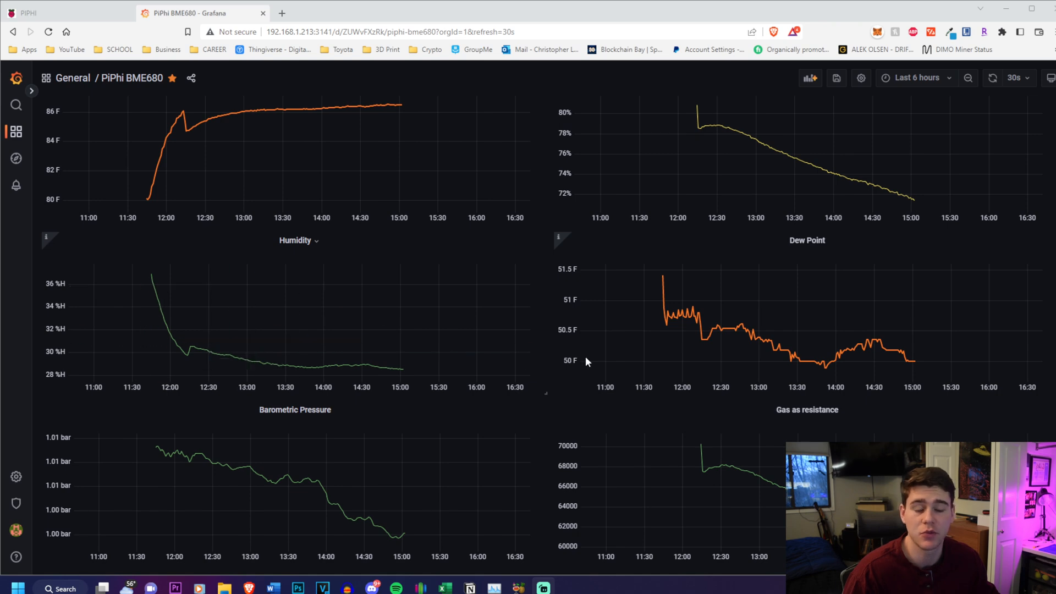
mouse_move(898, 362)
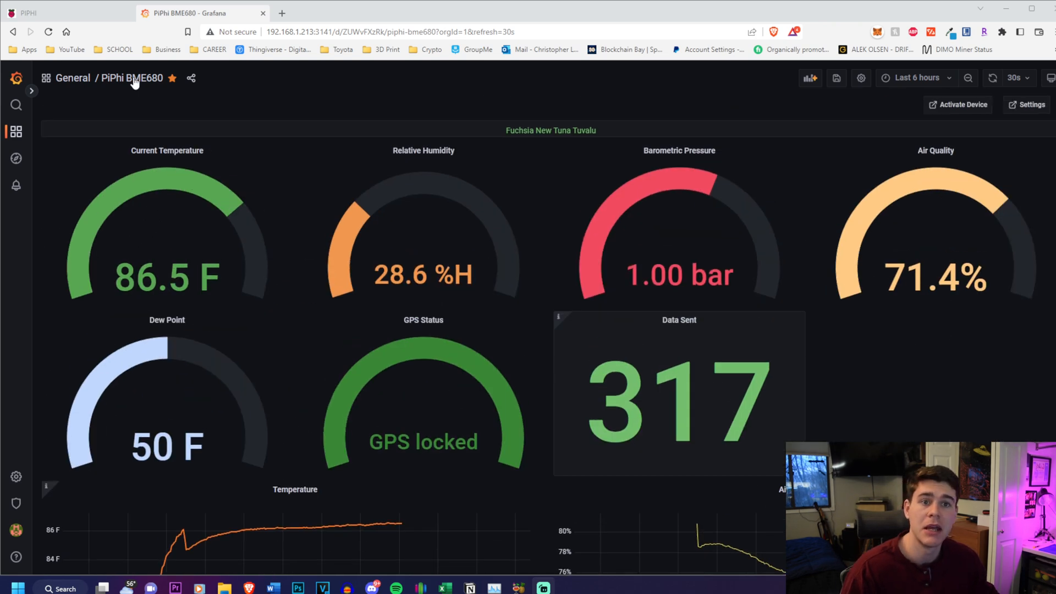
left_click(16, 132)
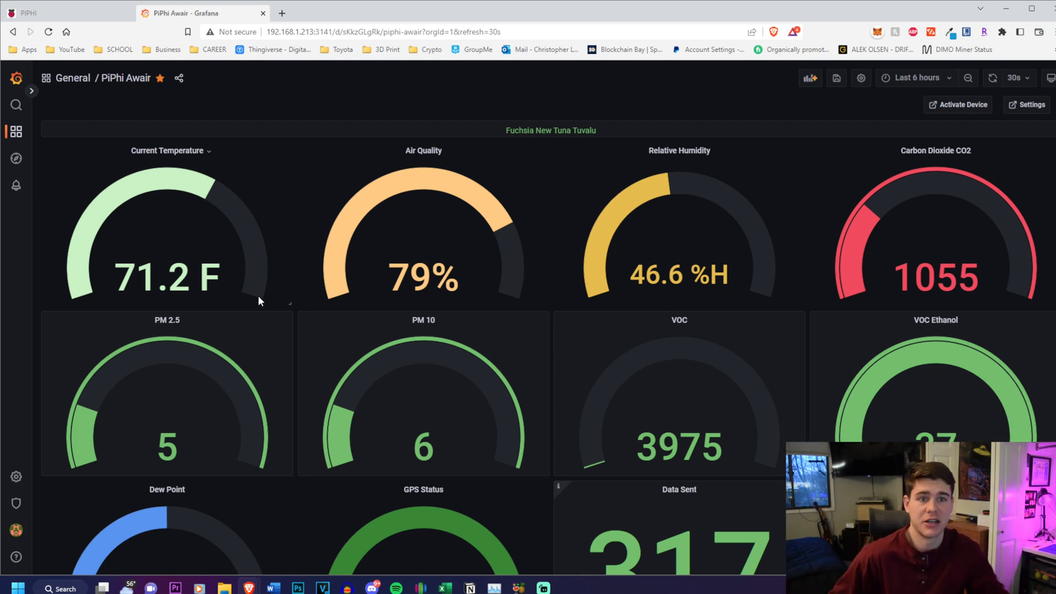
mouse_move(234, 227)
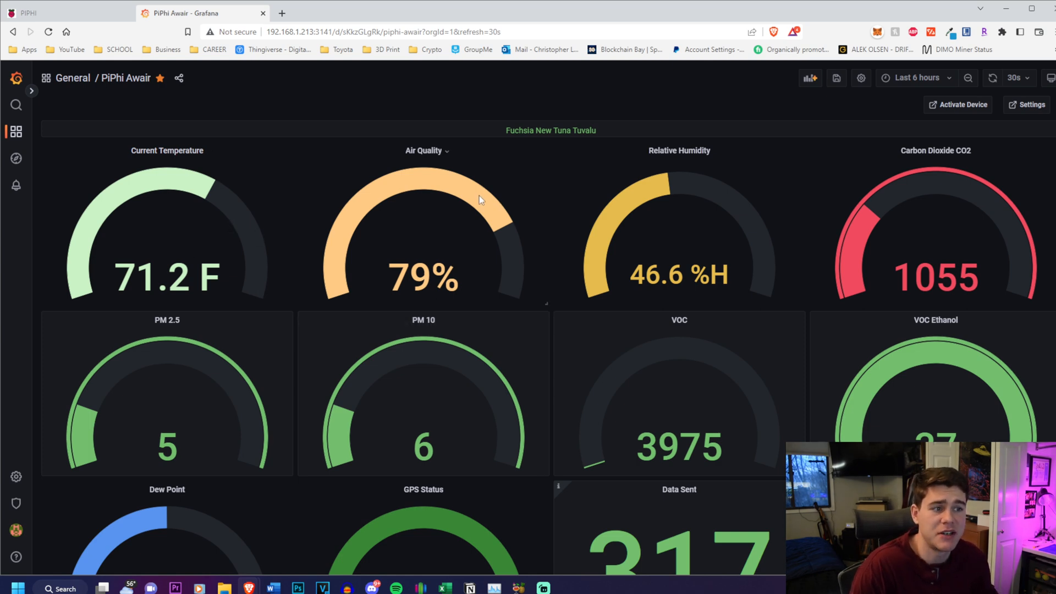
Step: Scroll the PiPhi Awair dashboard down to the particulate and VOC panels
scroll("down", 3)
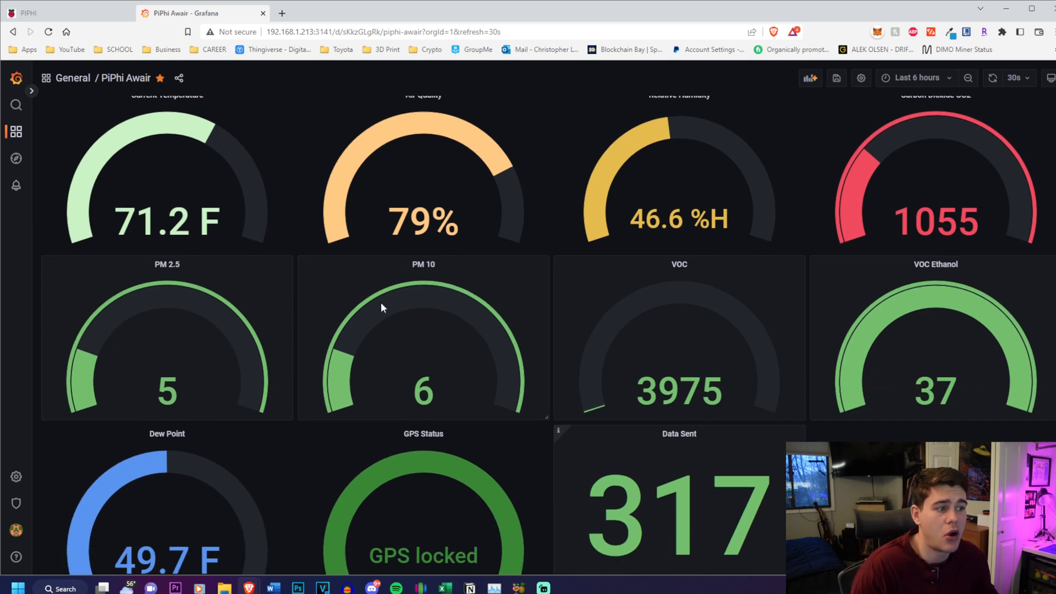
mouse_move(530, 335)
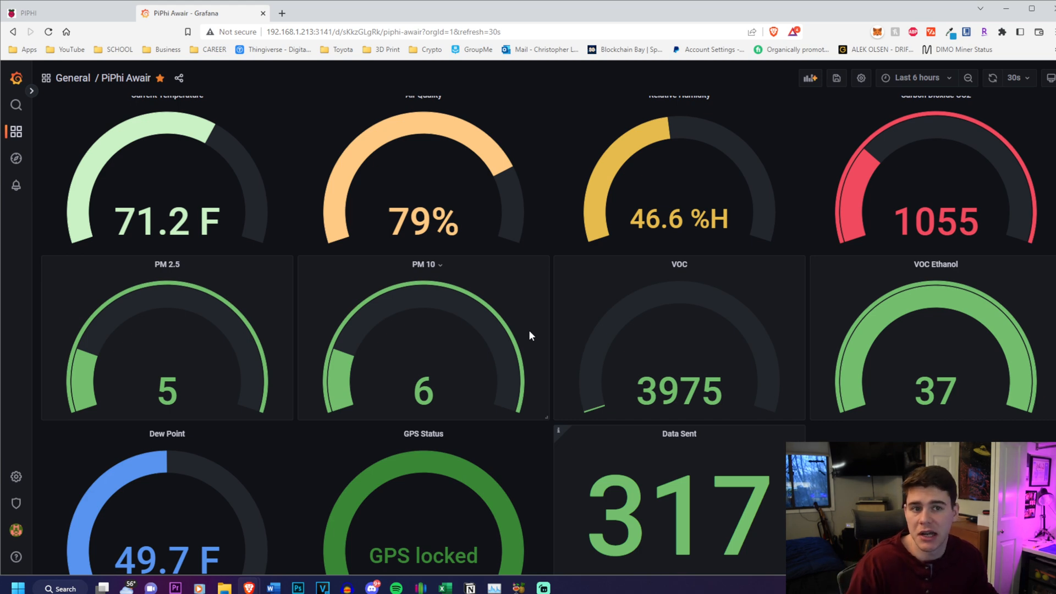
scroll("down", 3)
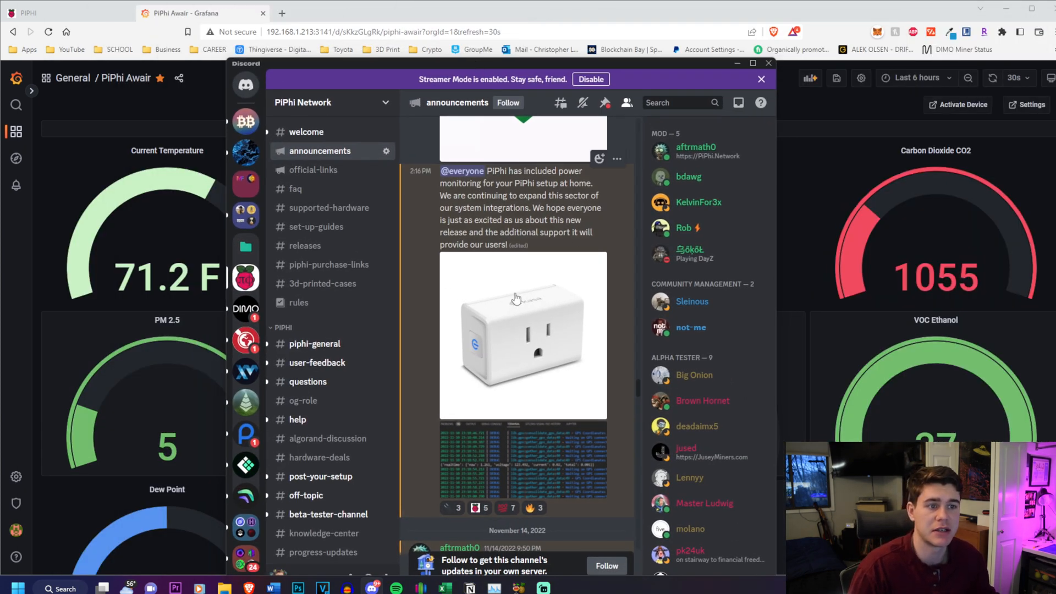
mouse_move(498, 448)
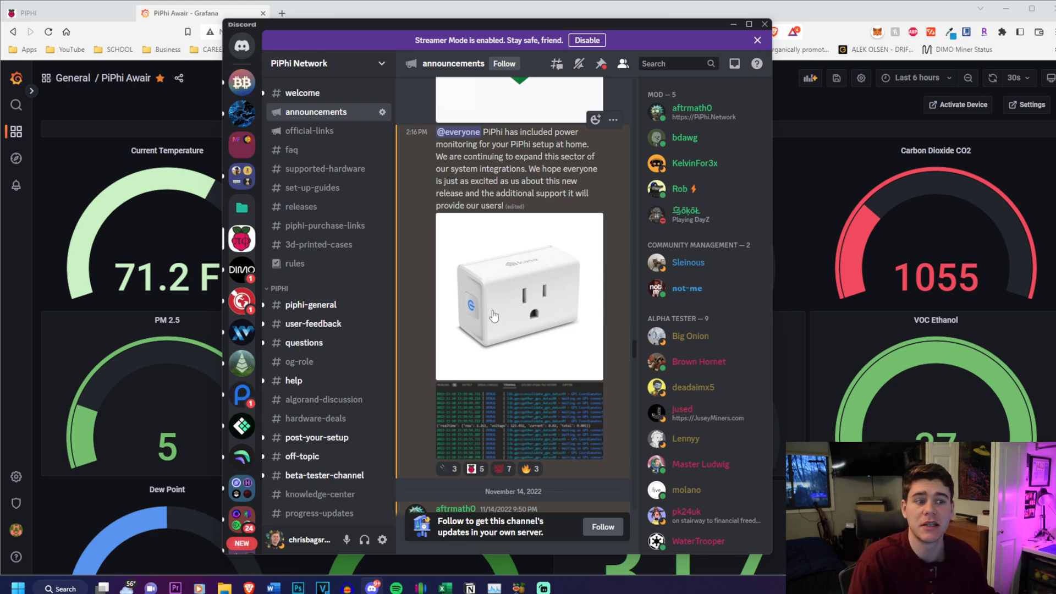
Step: Scroll #announcements past the power monitoring post to the November 14 new-developer announcement
scroll("down", 3)
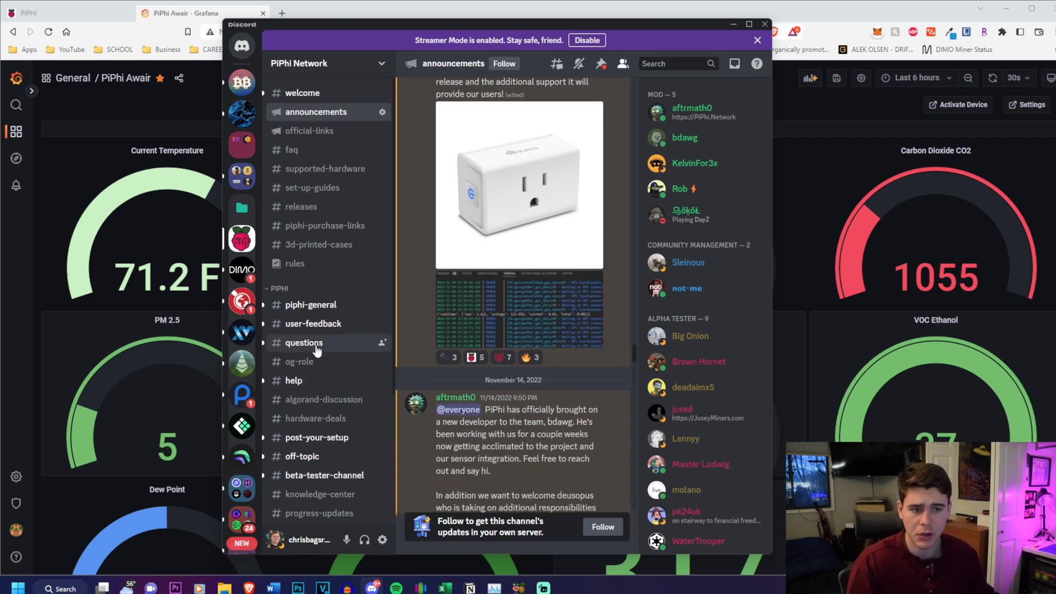
Step: Open #og-role and select the sentence about being recognized as PiPhi OG
left_click(299, 362)
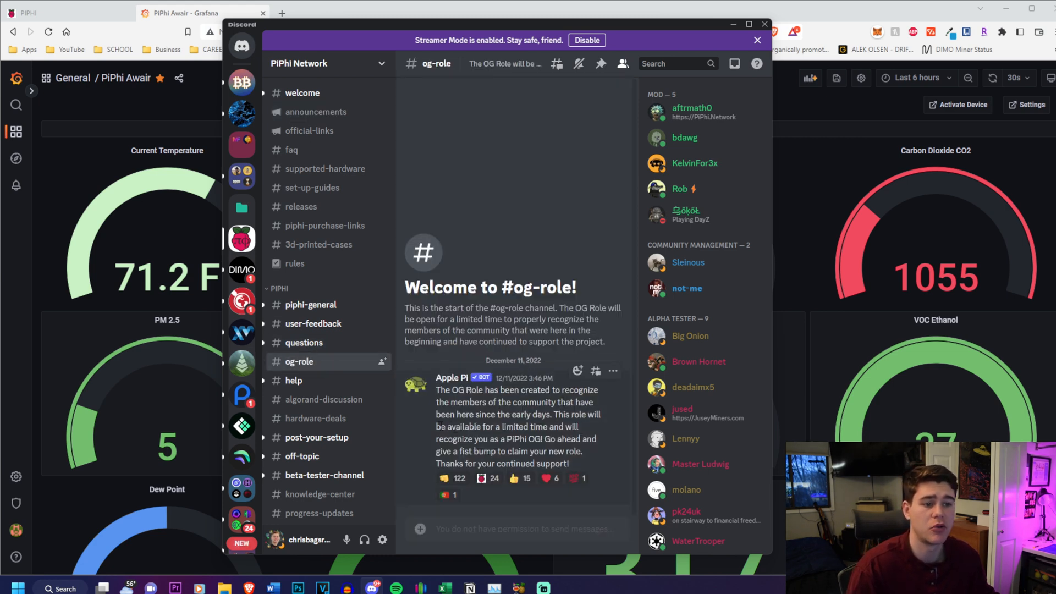
left_click_drag(436, 427, 542, 439)
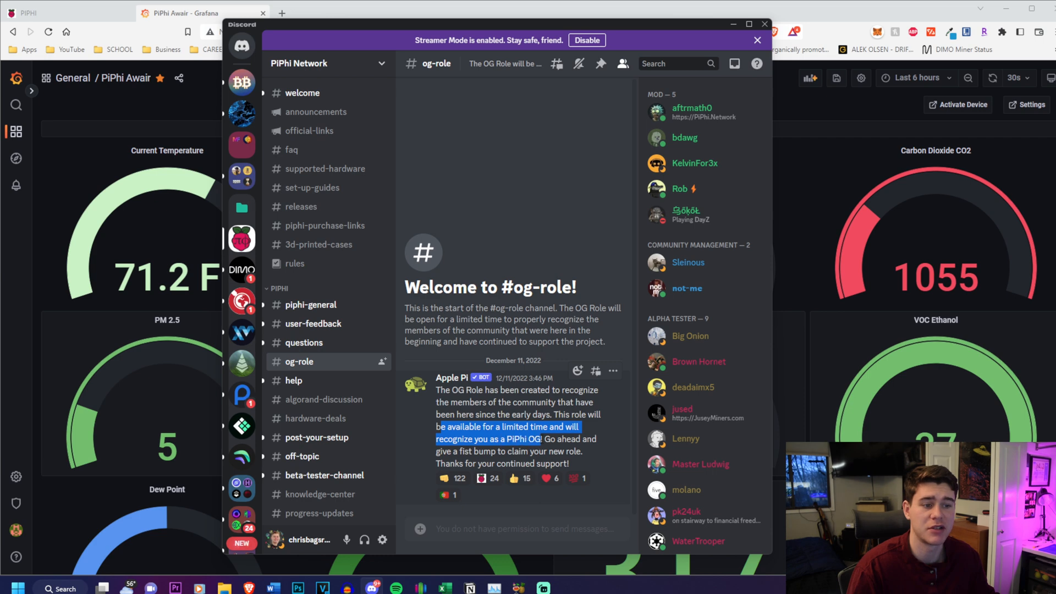